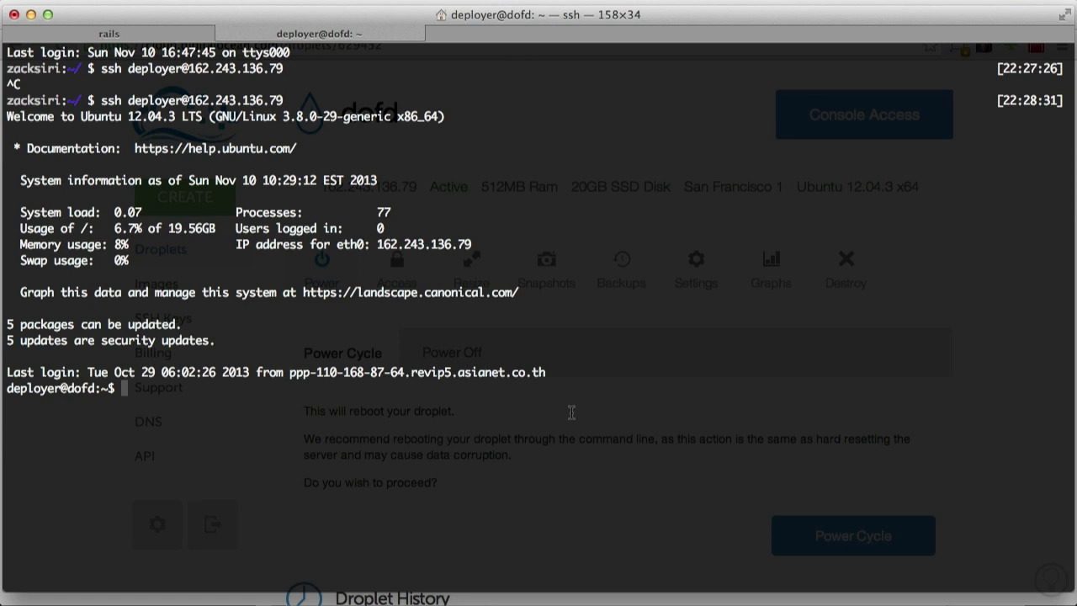
{"action": "mouse_move", "coordinate": [572, 412]}
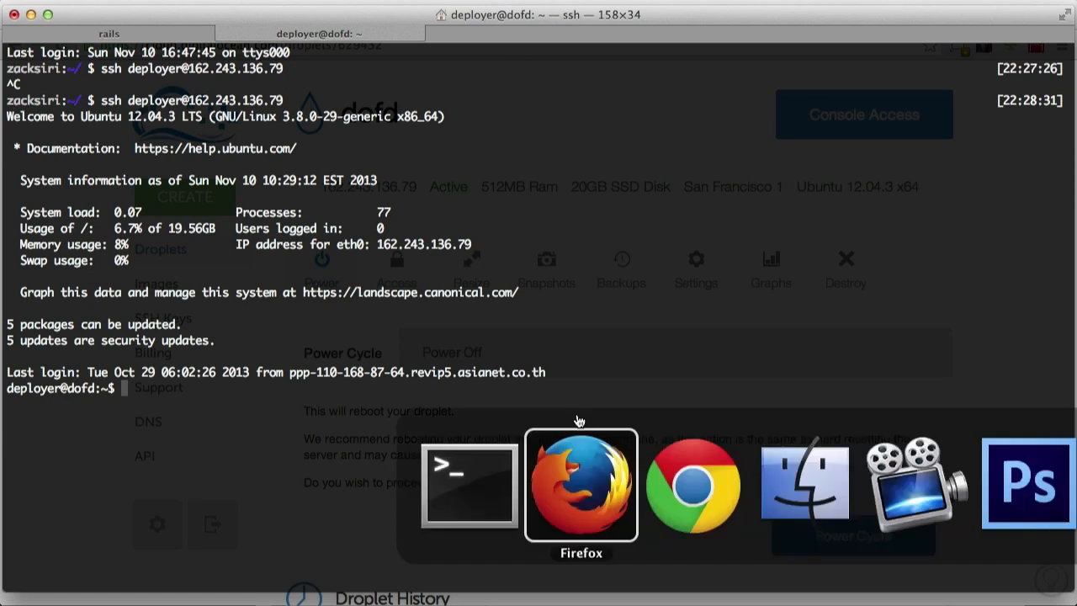
Step: Locate the pgdg.list file path in the PostgreSQL packages wiki Quickstart
{"action": "left_click", "coordinate": [580, 484]}
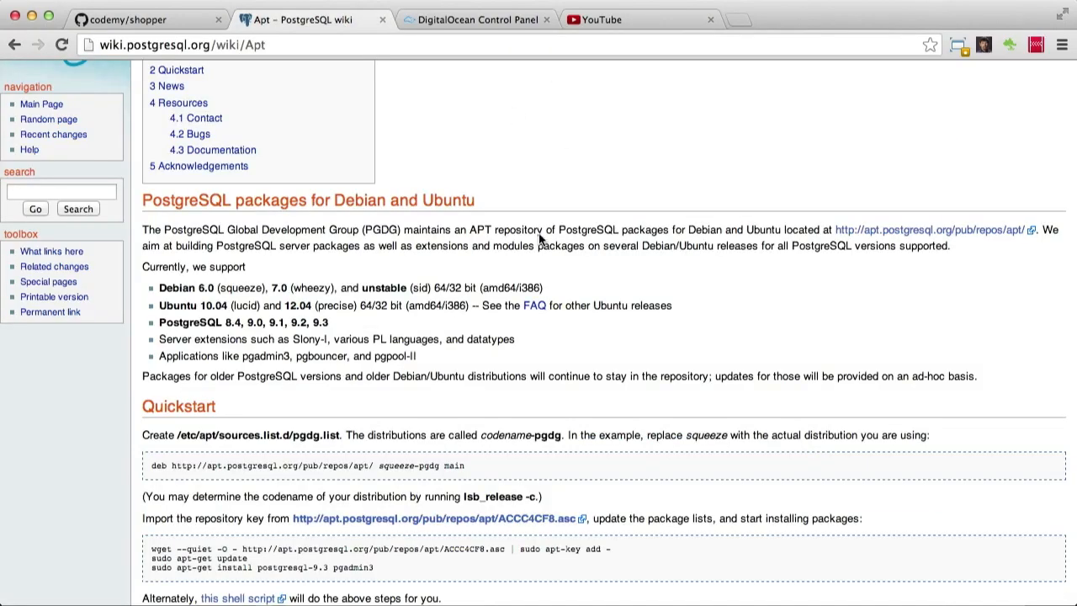
{"action": "mouse_move", "coordinate": [363, 351]}
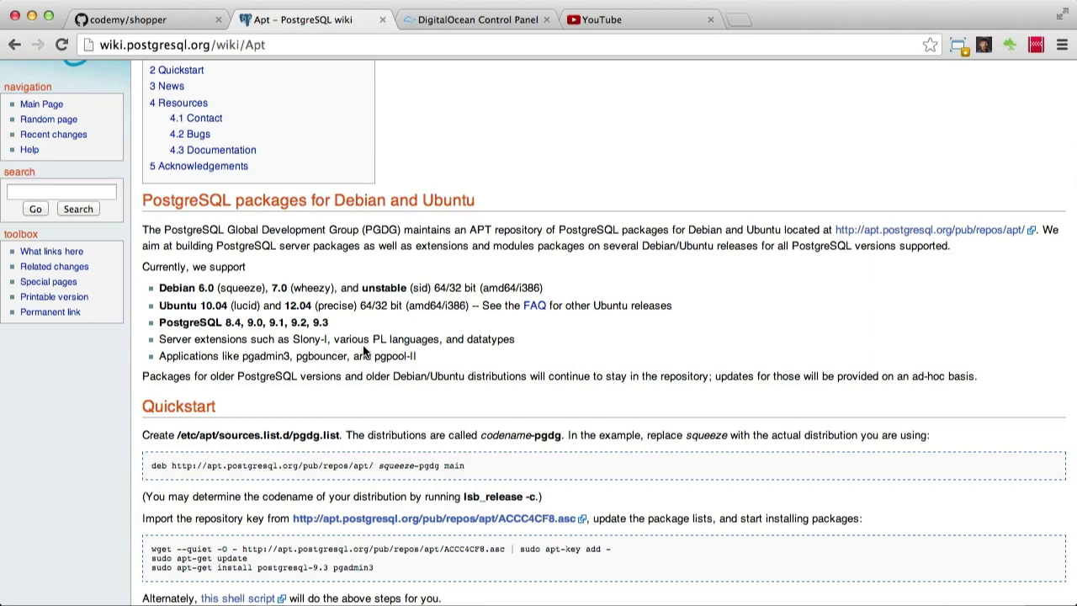
{"action": "scroll", "scroll_direction": "down", "scroll_amount": 3}
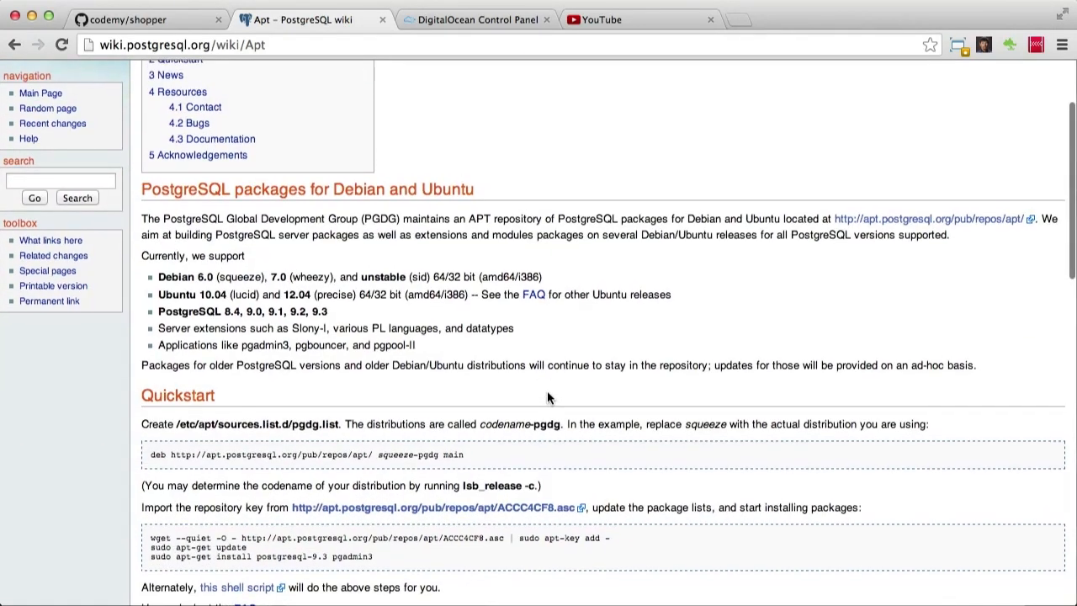
{"action": "scroll", "scroll_direction": "down", "scroll_amount": 3}
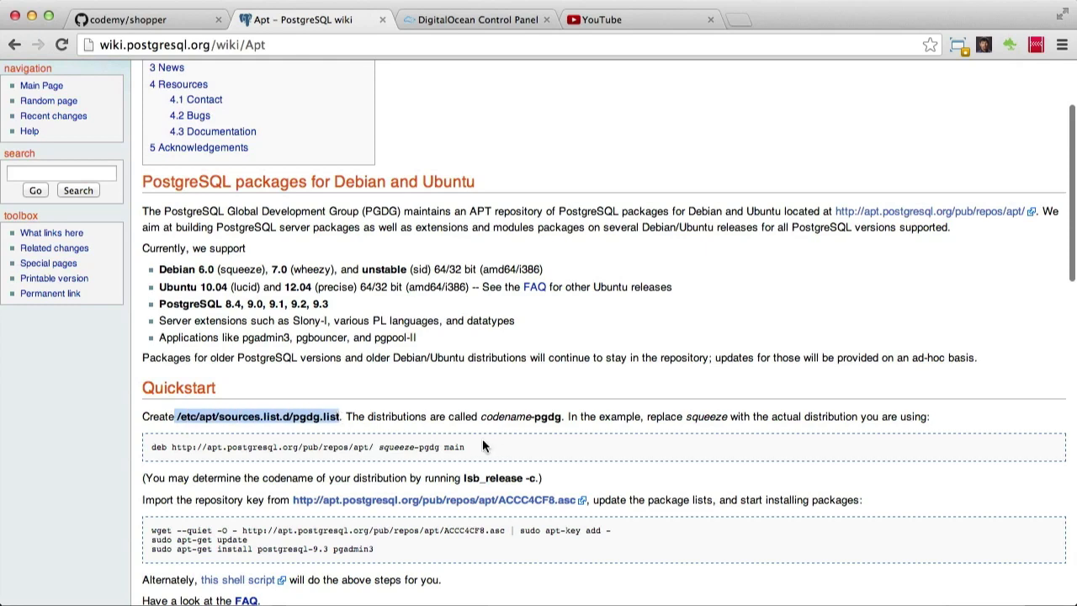
{"action": "left_click", "coordinate": [340, 417]}
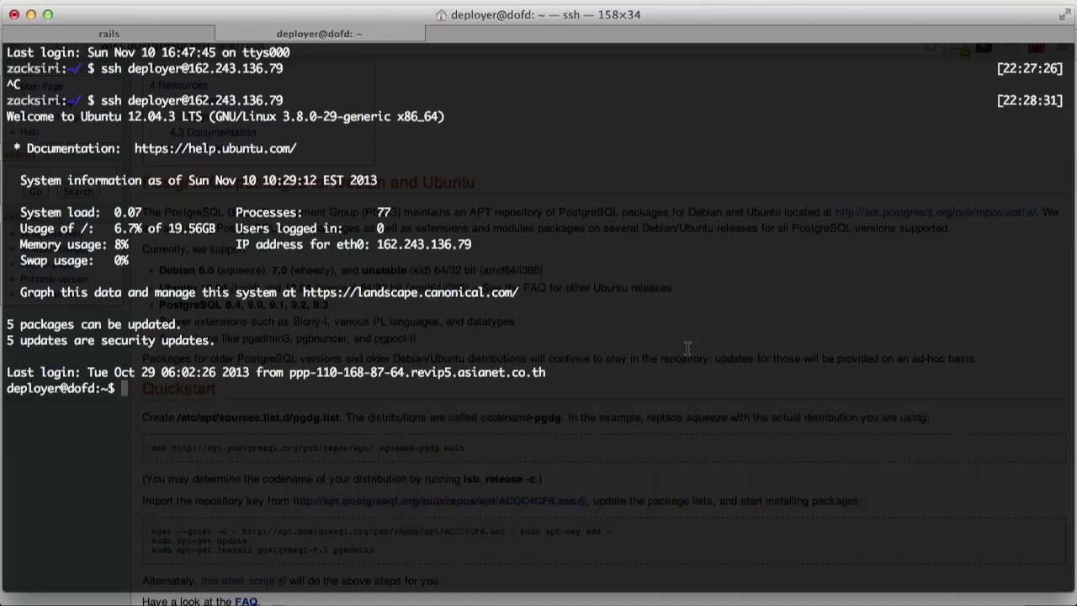
Step: Change into /etc/apt/sources.list.d and begin sudo vi pgdg.list
{"action": "type", "text": "cd /etc/"}
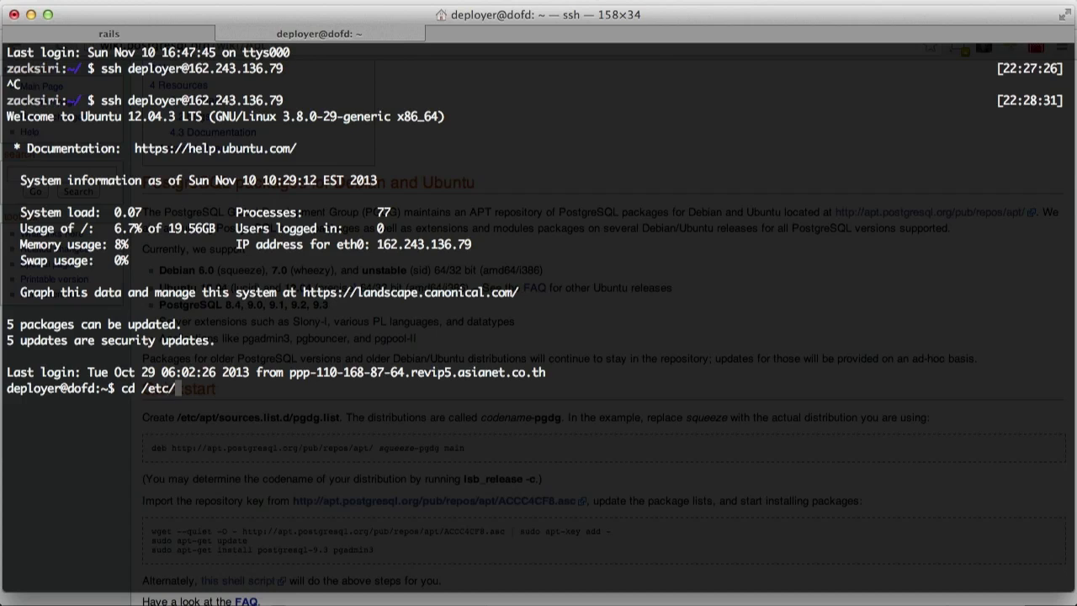
{"action": "type", "text": "apt/sources.list.d"}
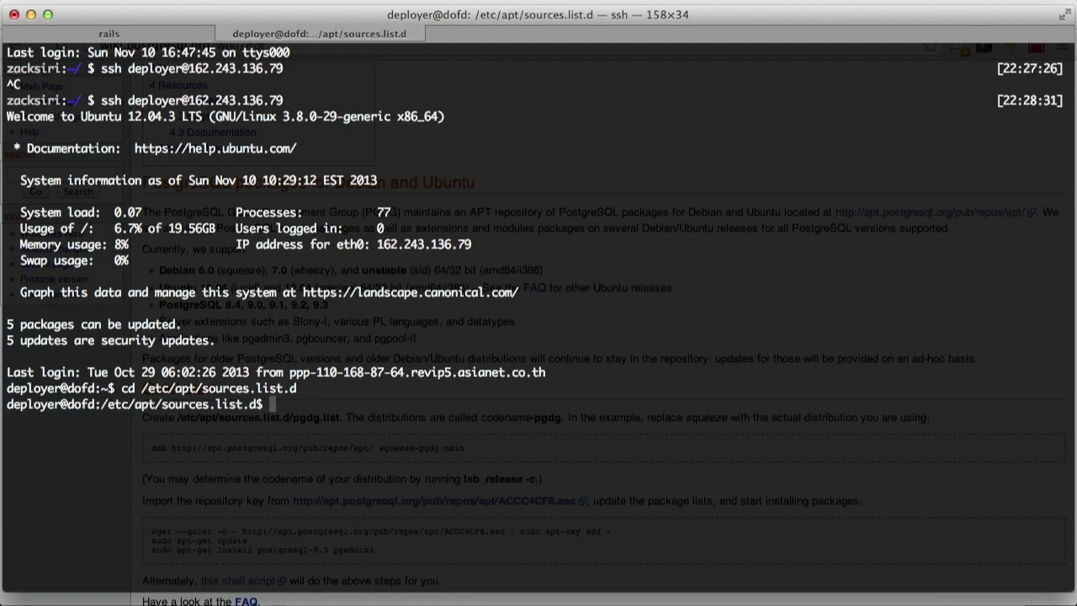
{"action": "type", "text": "sudo"}
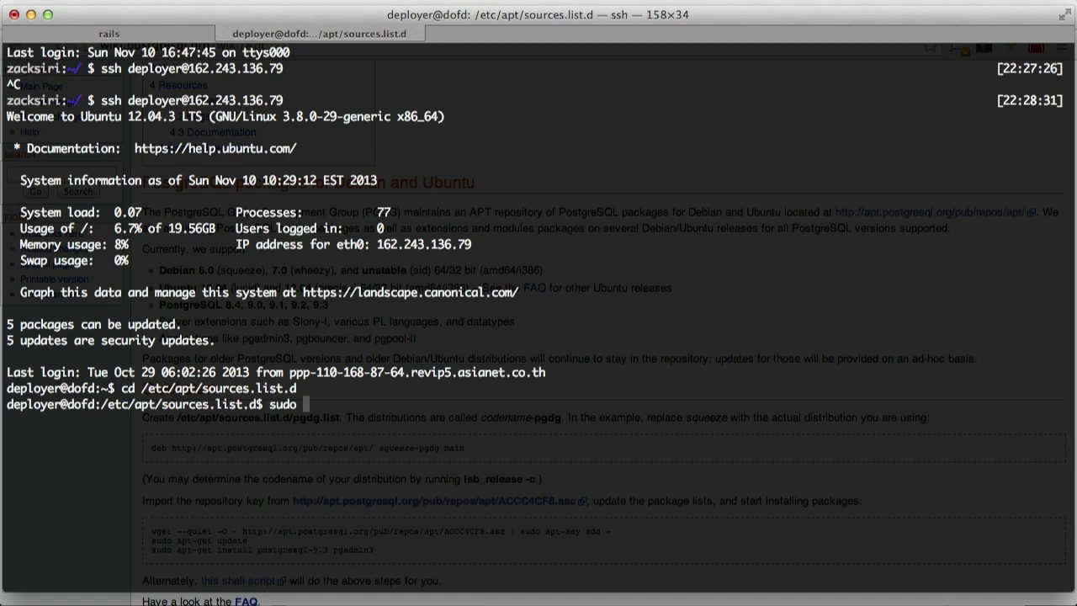
{"action": "type", "text": "pp"}
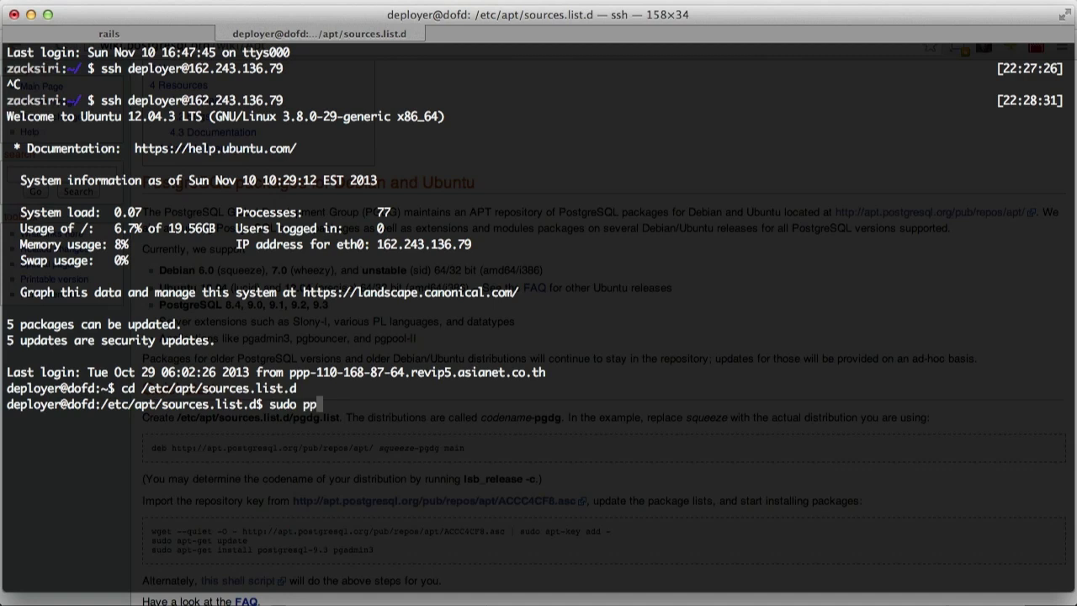
{"action": "type", "text": "gdg.list"}
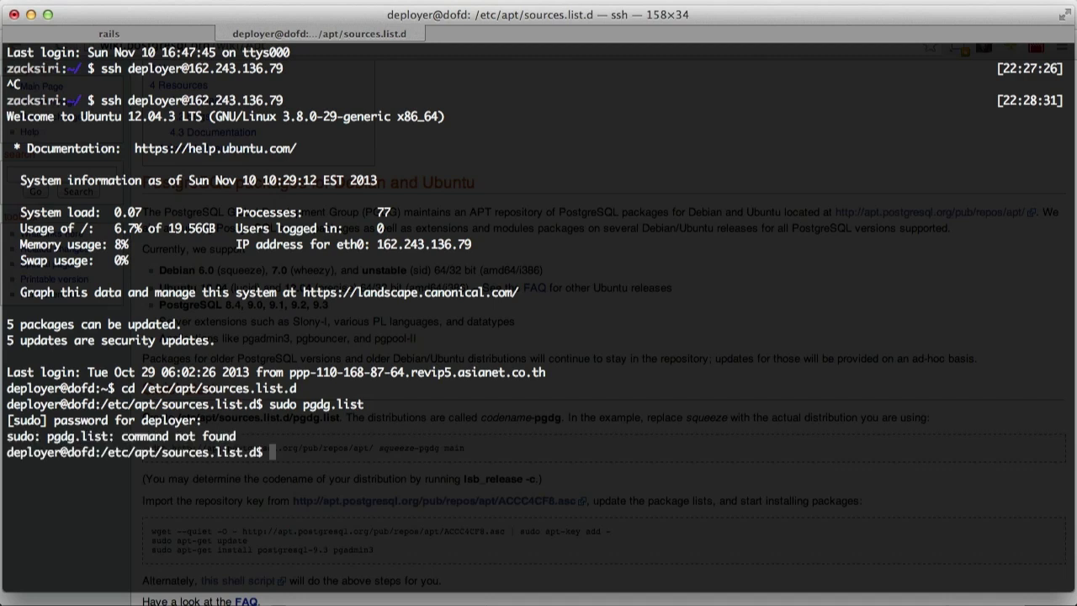
{"action": "type", "text": "sudo vi"}
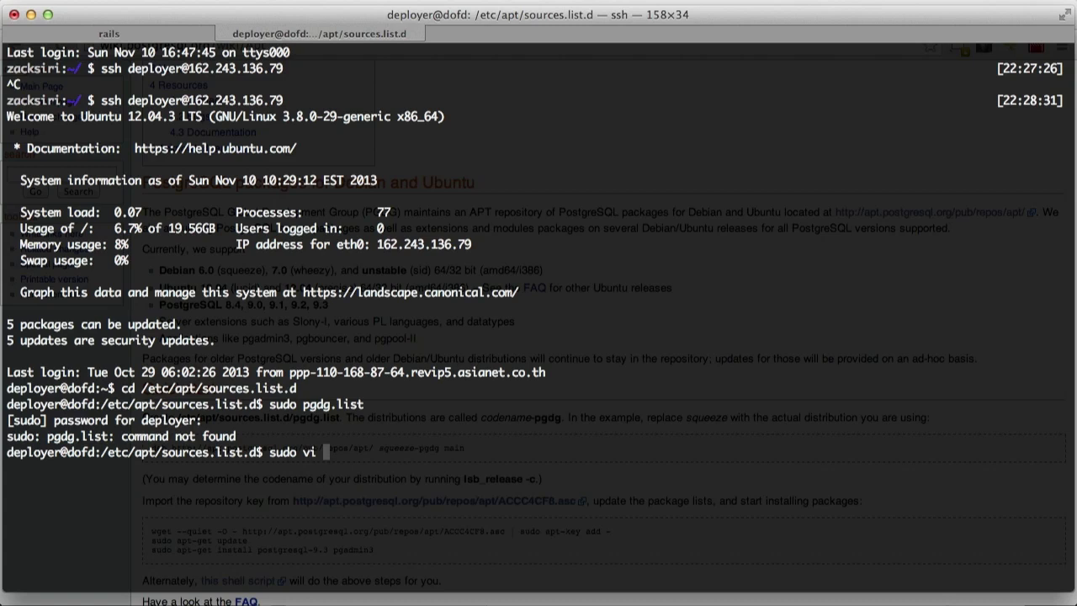
{"action": "type", "text": "pgdg.list"}
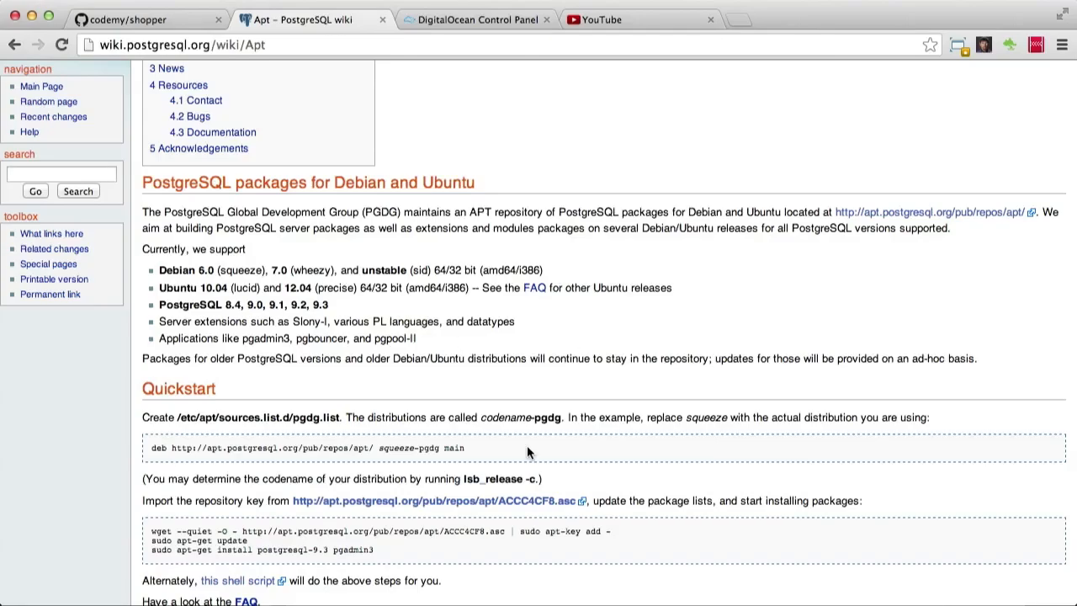
Step: Paste the wiki's deb repository line into pgdg.list, swapping squeeze for precise, and save
{"action": "triple_click", "coordinate": [302, 448]}
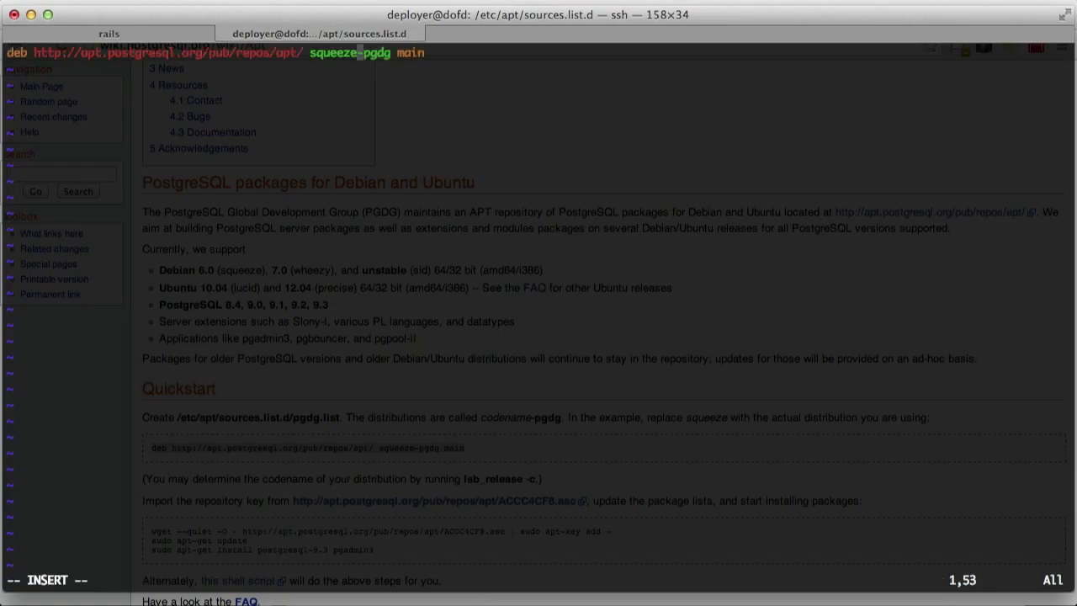
{"action": "key", "text": "BackSpace"}
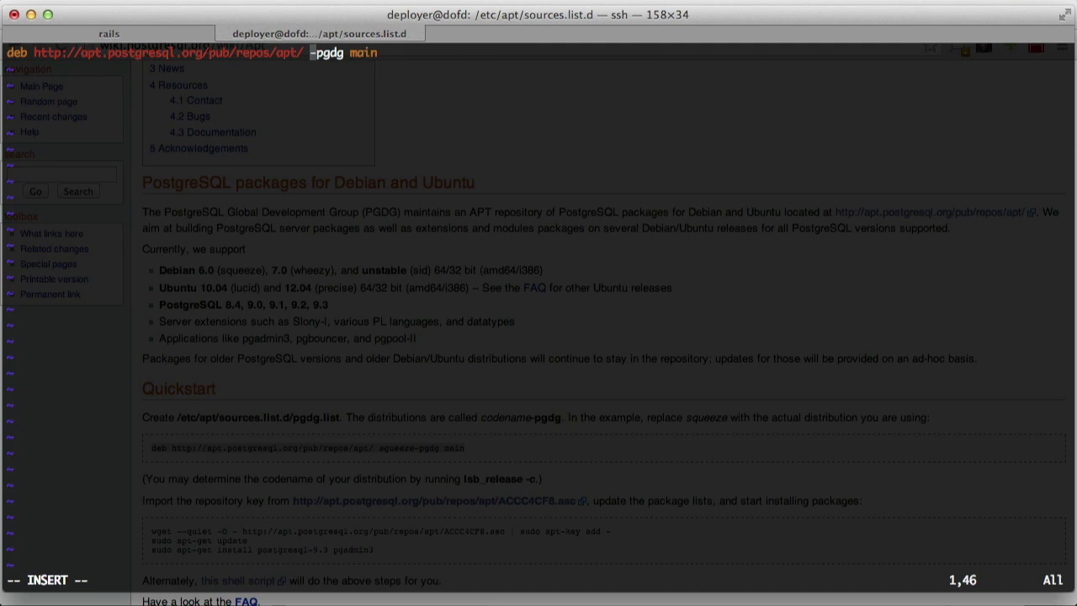
{"action": "type", "text": "prc"}
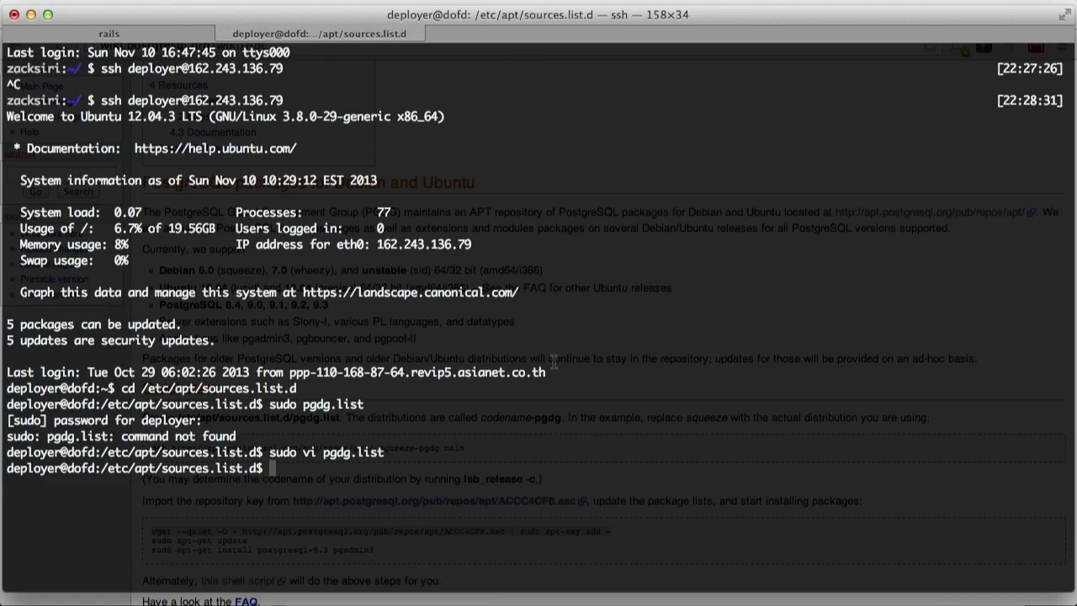
Step: Import the ACCC4CF8.asc key with apt-key add and run sudo apt-get update
{"action": "type", "text": "wget --quiet -O - http://apt.postgresql.org/pub/repos/apt/ACCC4CF8.asc | sudo apt-key add -"}
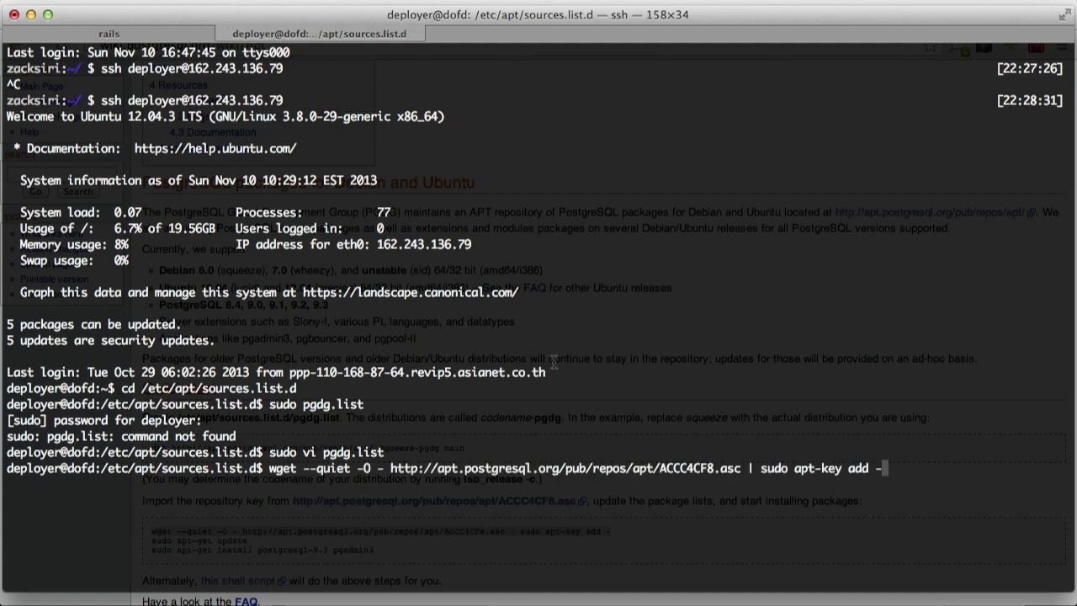
{"action": "key", "text": "Return"}
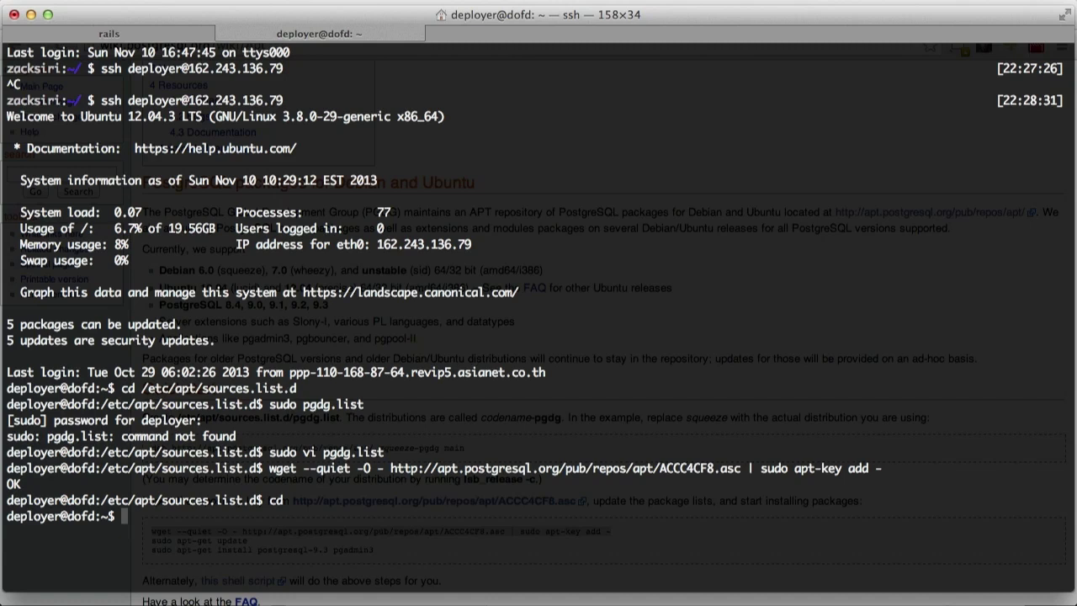
{"action": "type", "text": "sudo apt-get"}
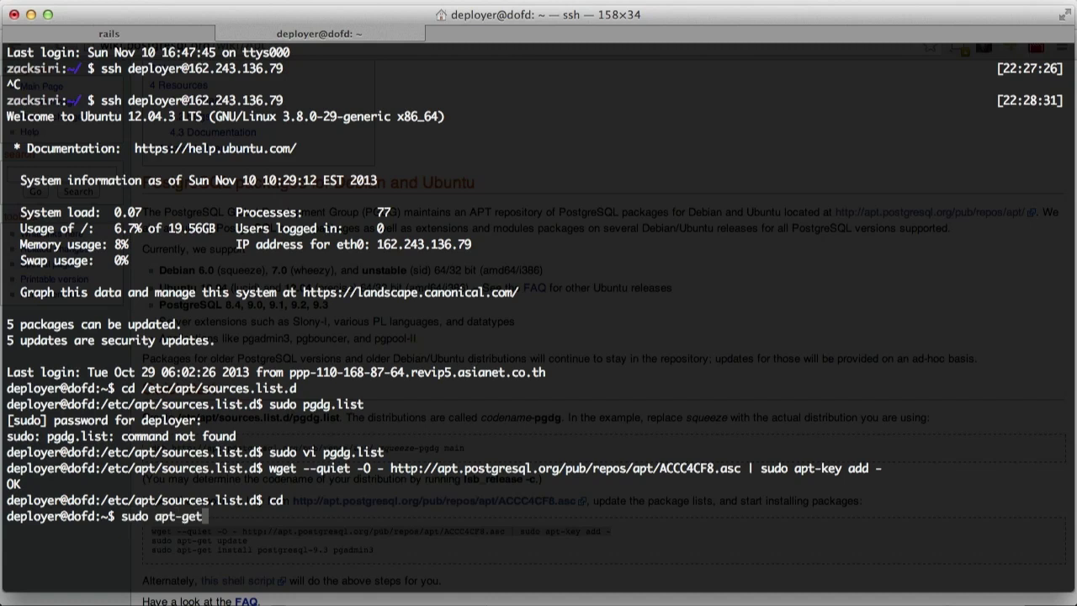
{"action": "type", "text": "p"}
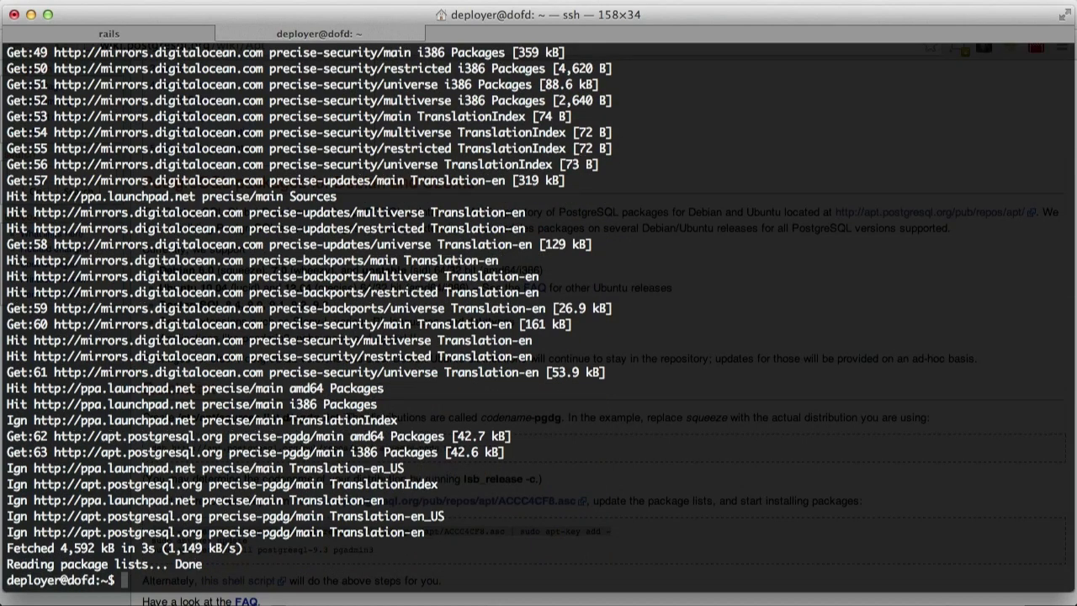
Step: Run sudo apt-get install postgresql-9.3 postgresql-contrib-9.3 libpq-dev
{"action": "type", "text": "sudo apt-geet i"}
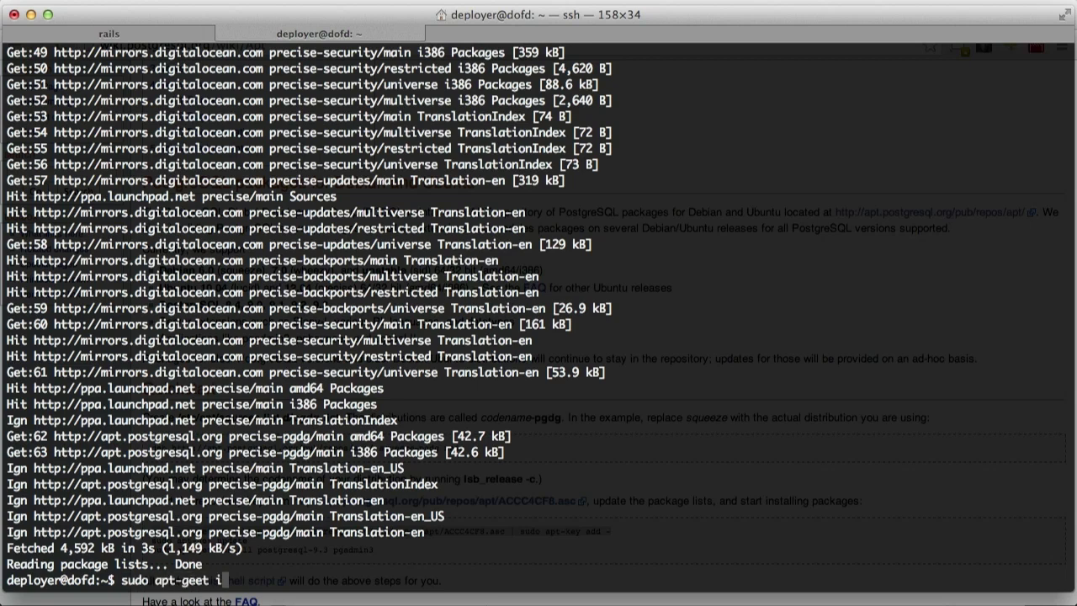
{"action": "key", "text": "BackSpace"}
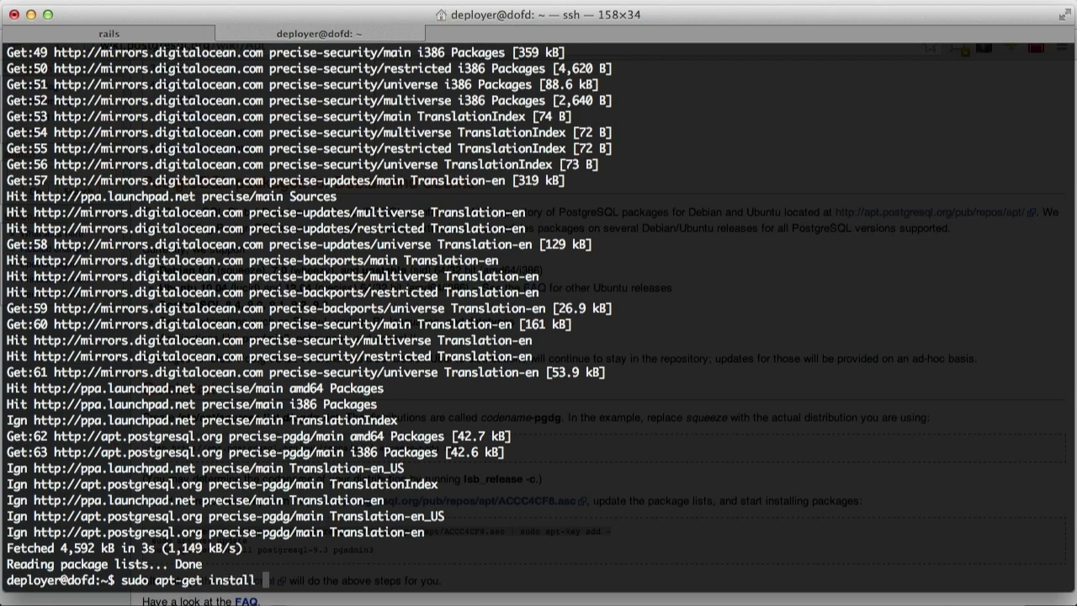
{"action": "type", "text": "postgresql"}
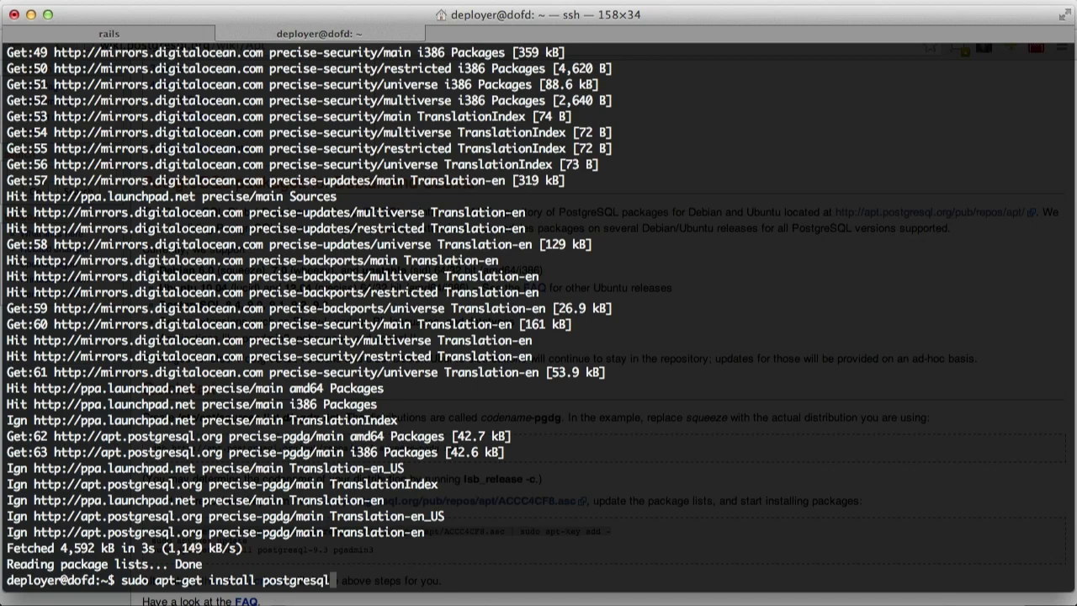
{"action": "type", "text": "9."}
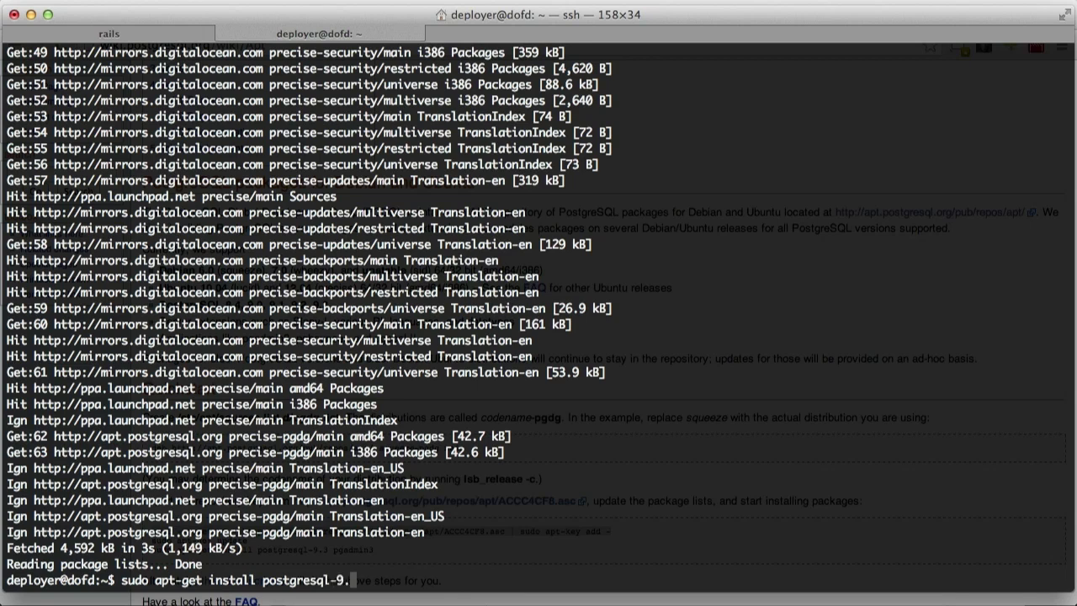
{"action": "type", "text": "3"}
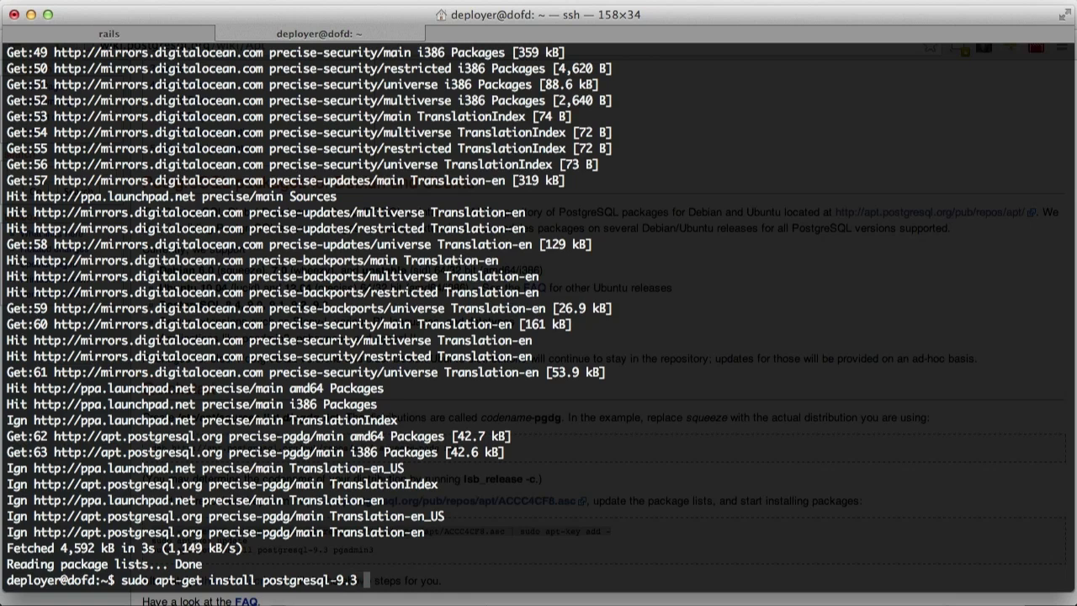
{"action": "type", "text": "postgresql-contrib-9"}
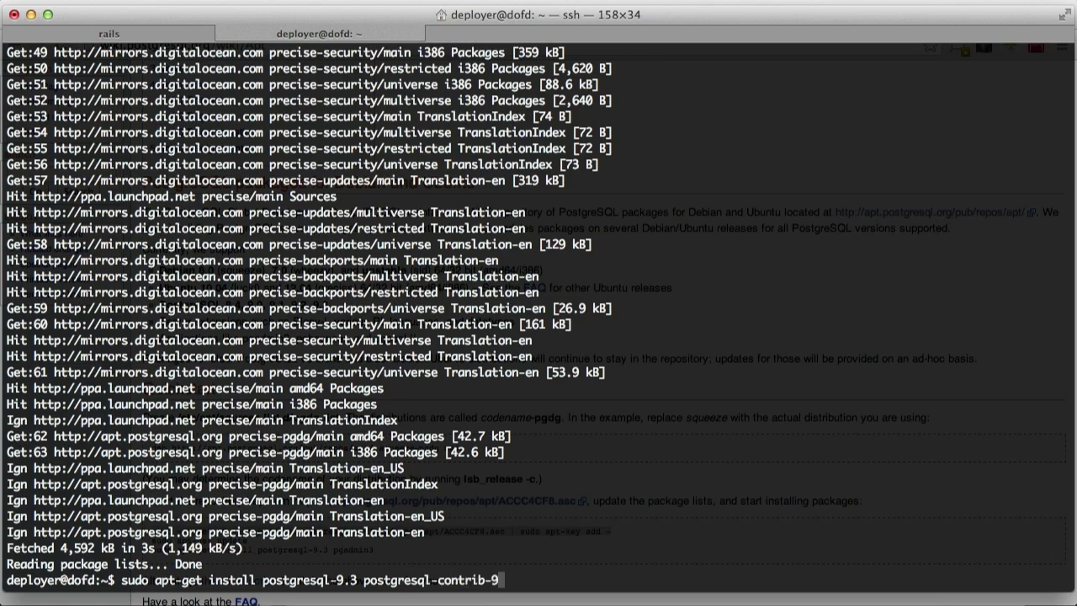
{"action": "type", "text": ".3"}
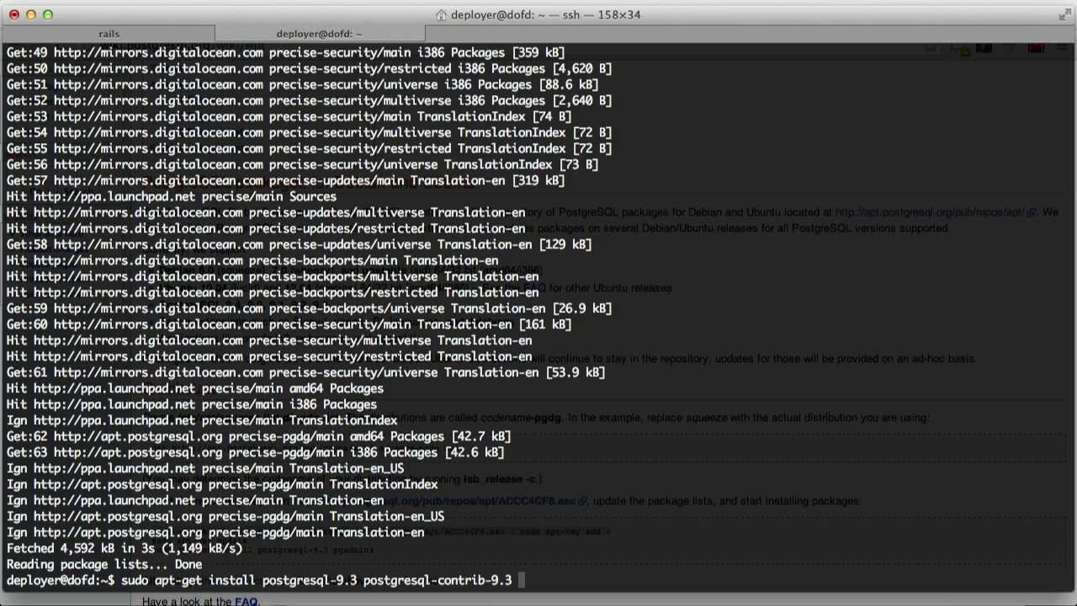
{"action": "type", "text": "libpa"}
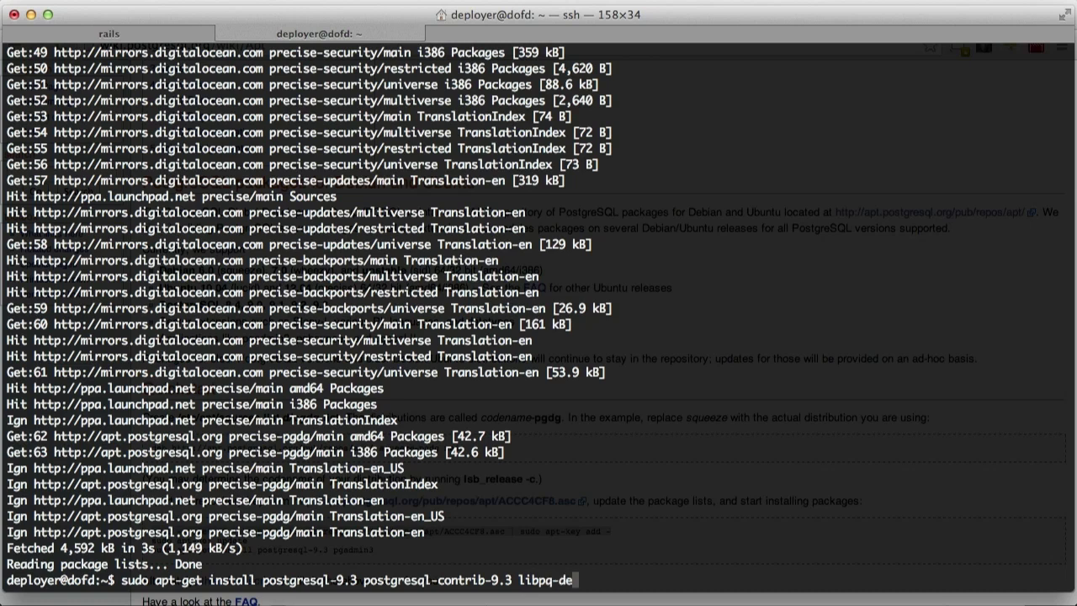
{"action": "type", "text": "v"}
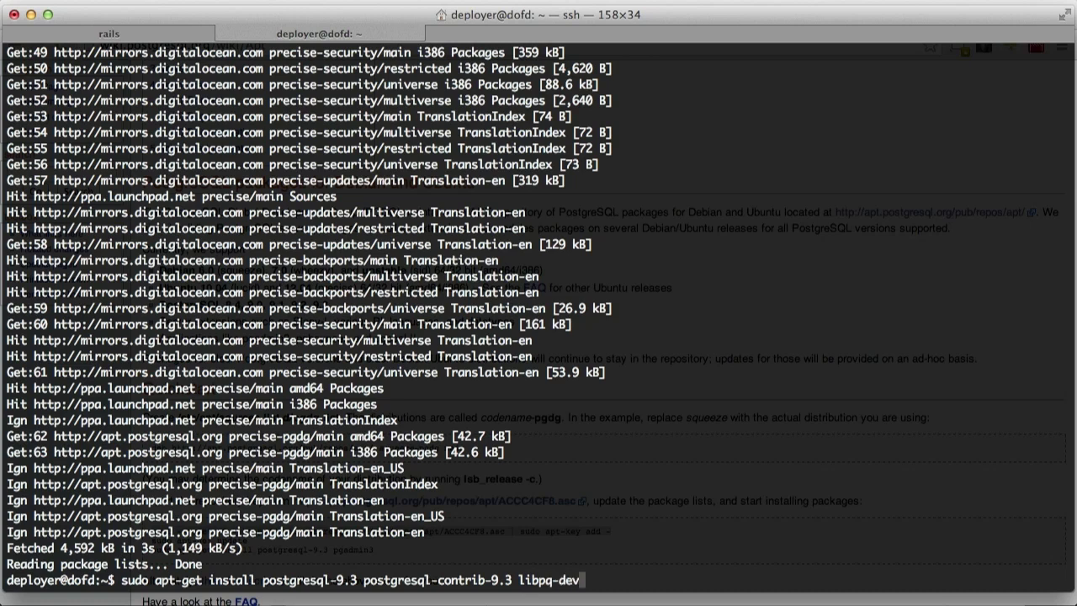
{"action": "key", "text": "Return"}
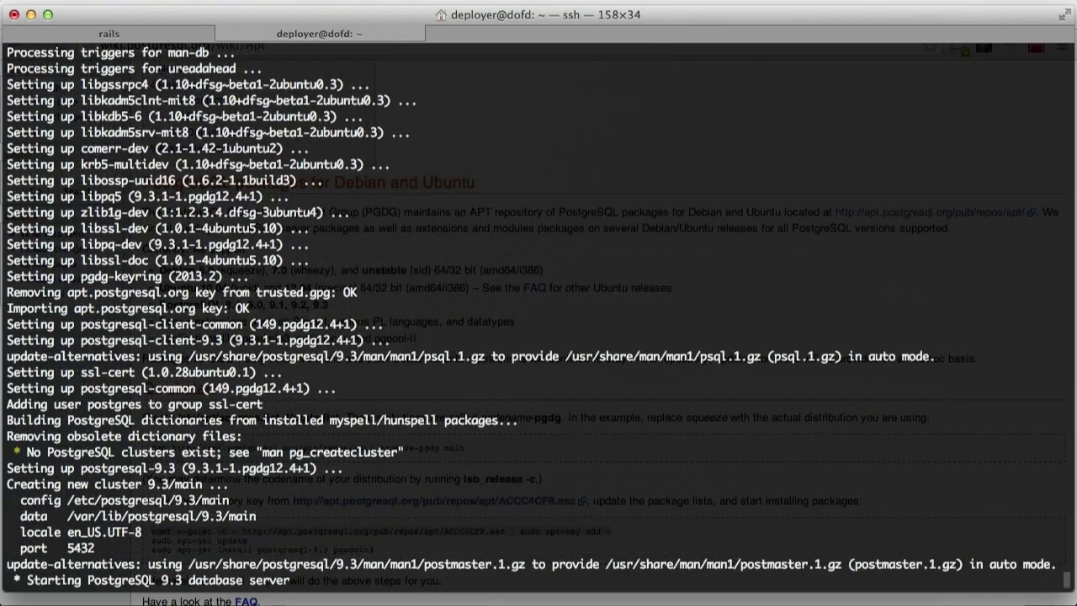
Step: Clear the install output, leaving an empty shell prompt
{"action": "scroll", "scroll_direction": "down", "scroll_amount": 3}
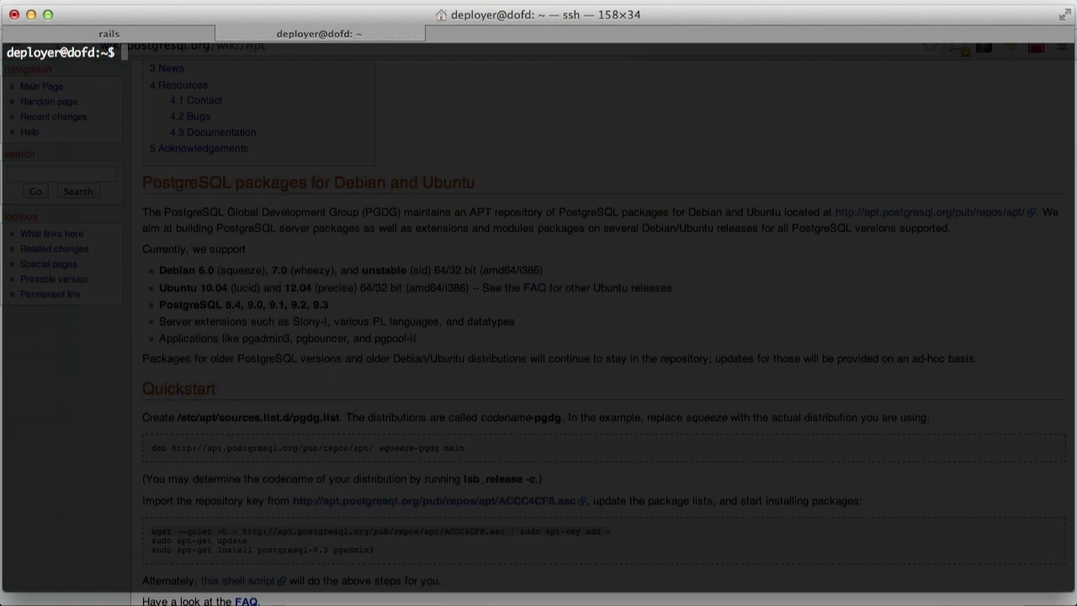
Step: Start psql as the postgres user with sudo -u postgres psql
{"action": "type", "text": "sudo -"}
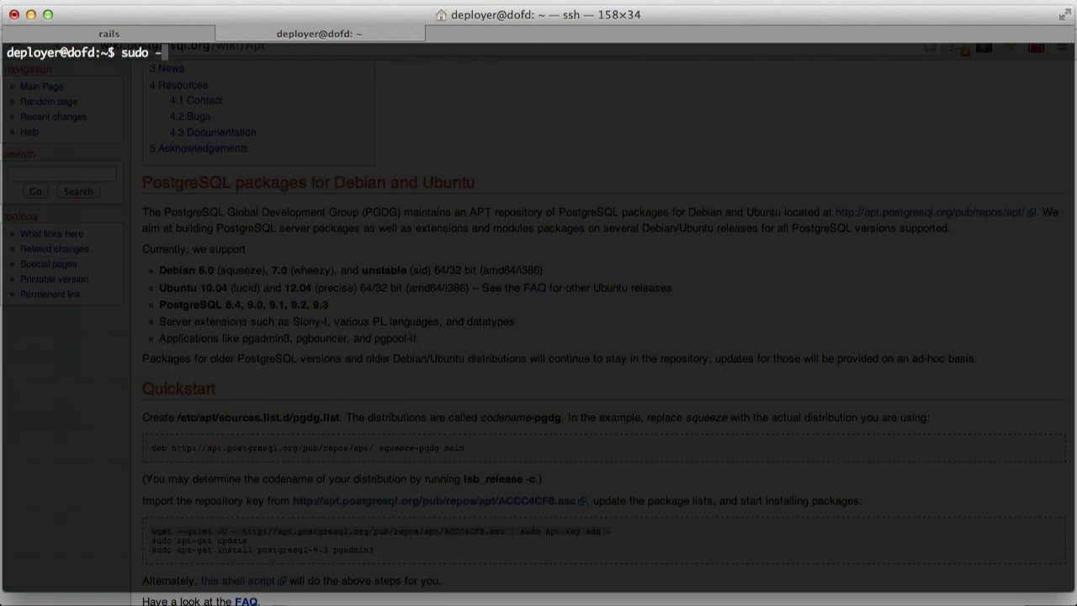
{"action": "type", "text": "u"}
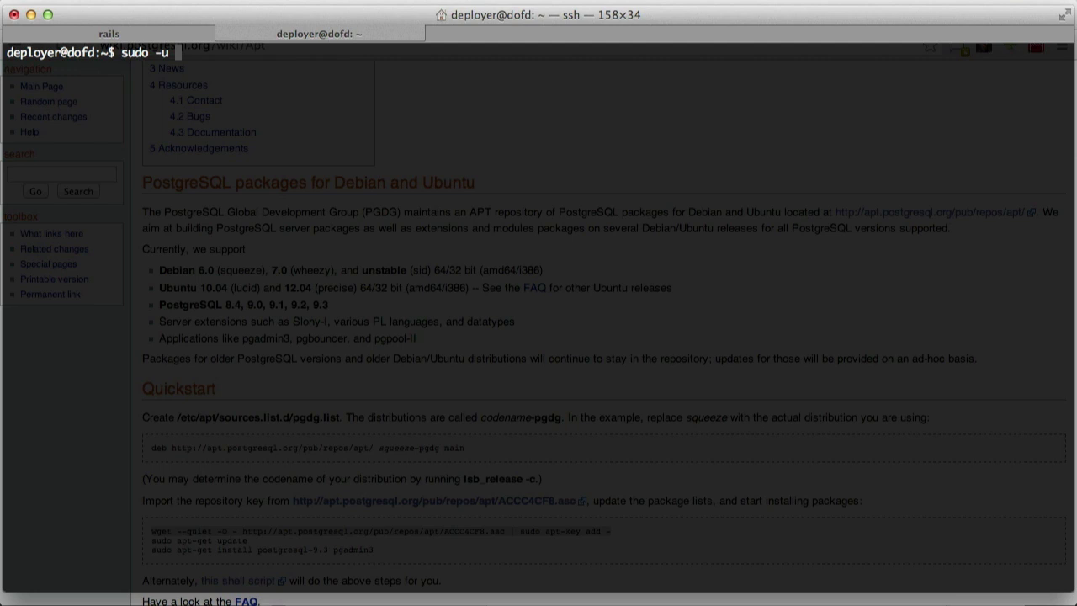
{"action": "type", "text": "postgres psql"}
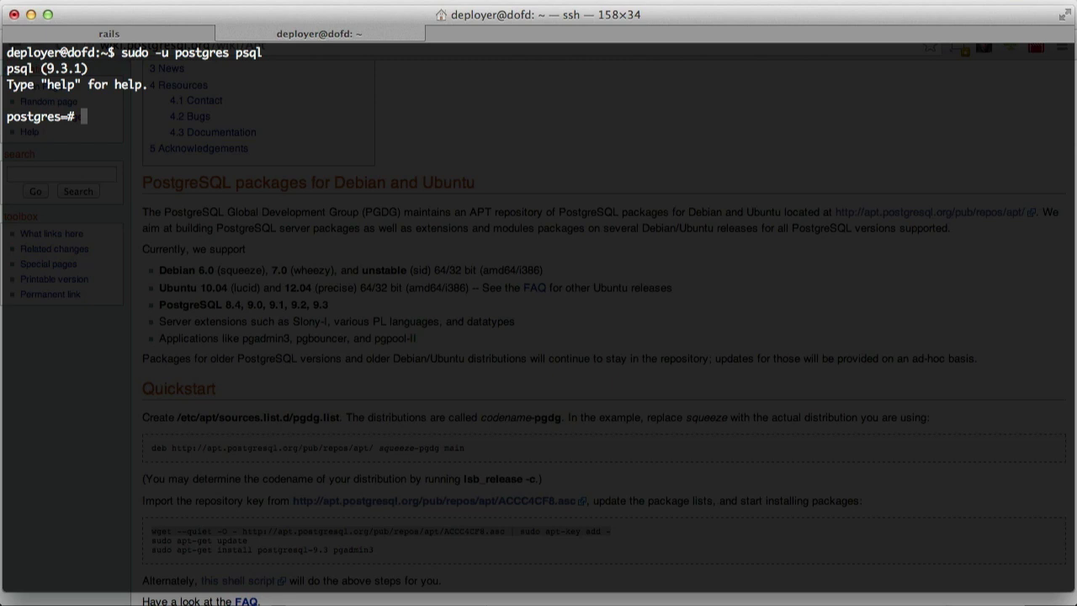
Step: Write create user deployer, trimming the _db and user suffixes back to deployer
{"action": "type", "text": "create"}
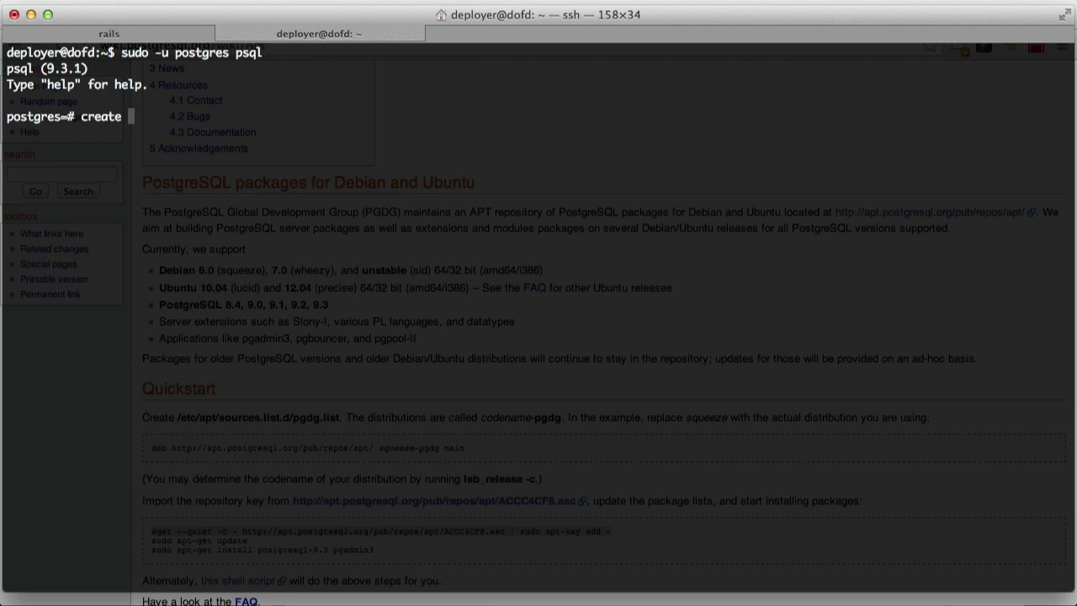
{"action": "type", "text": "user"}
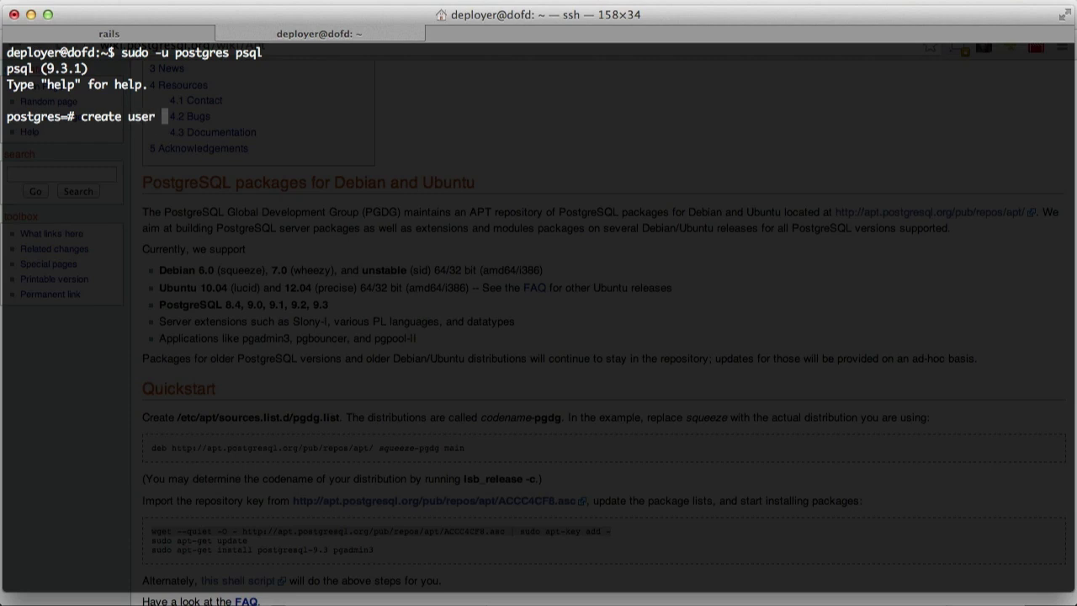
{"action": "type", "text": "deployer"}
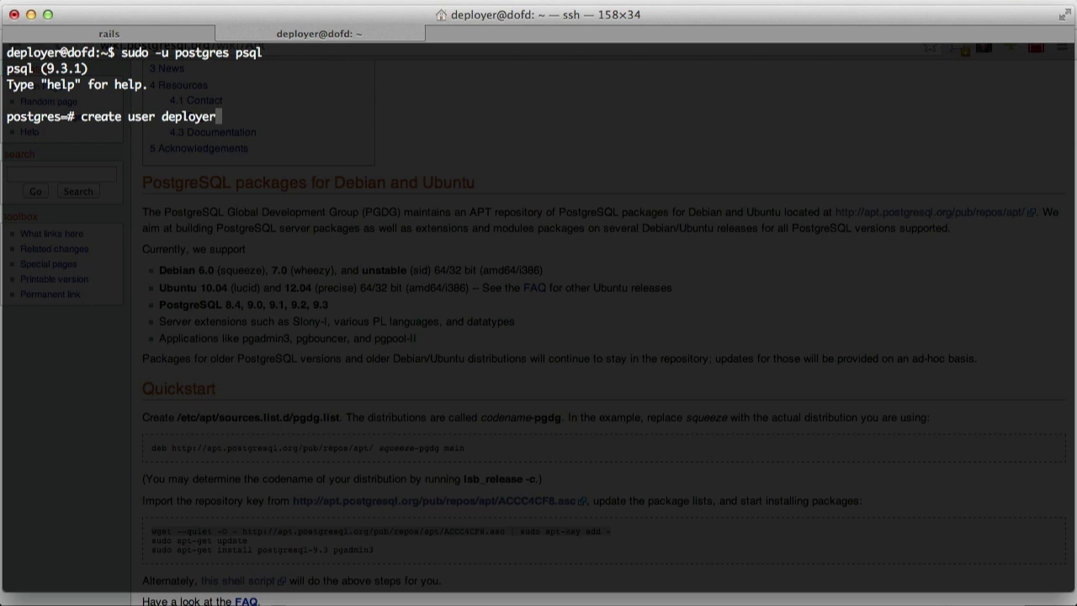
{"action": "type", "text": "_db"}
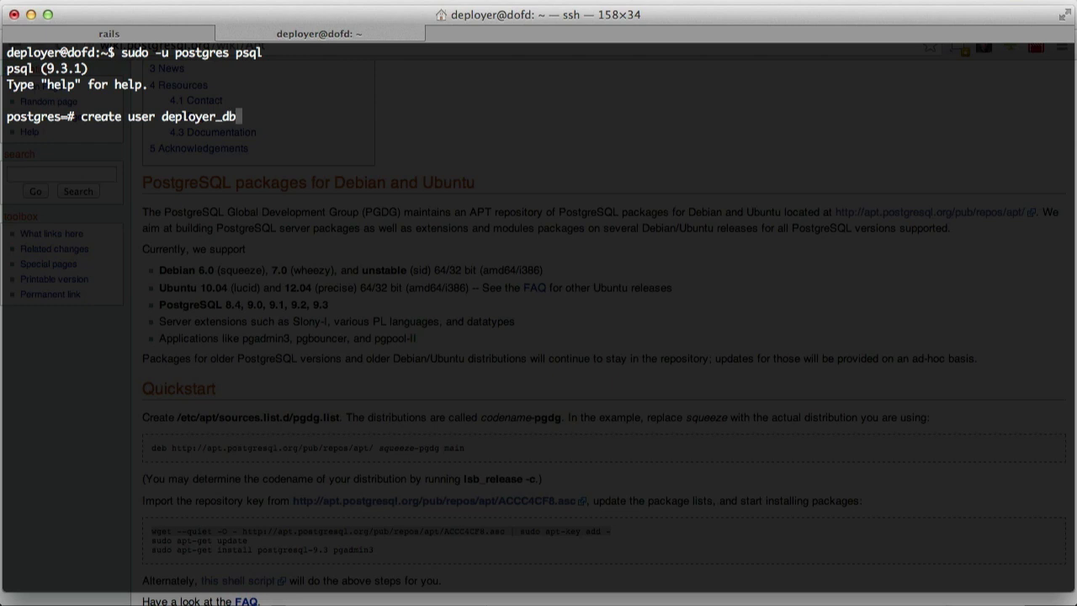
{"action": "type", "text": "user"}
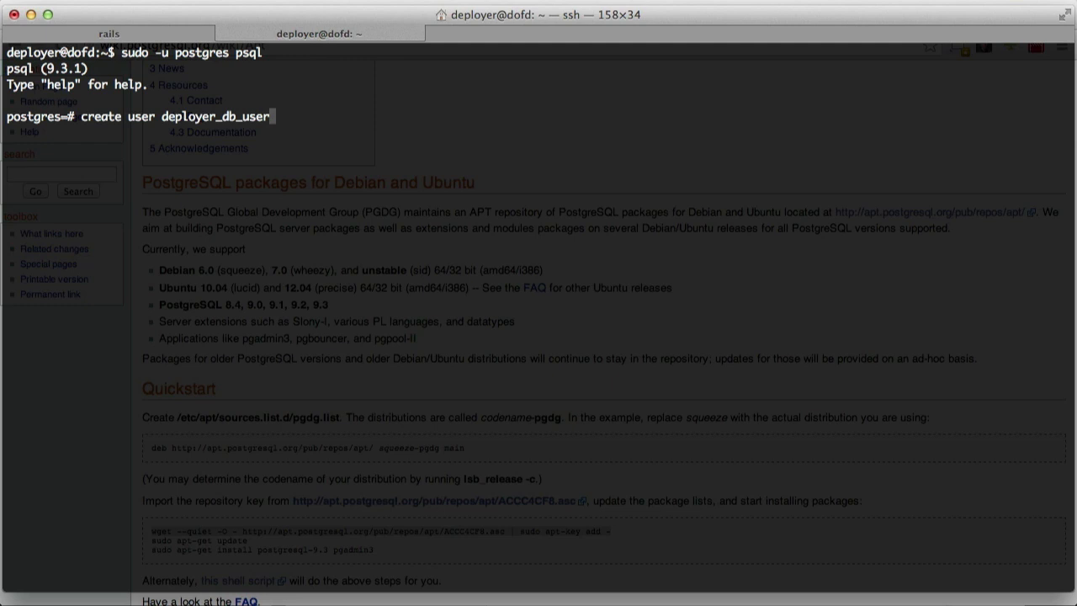
{"action": "key", "text": "BackSpace"}
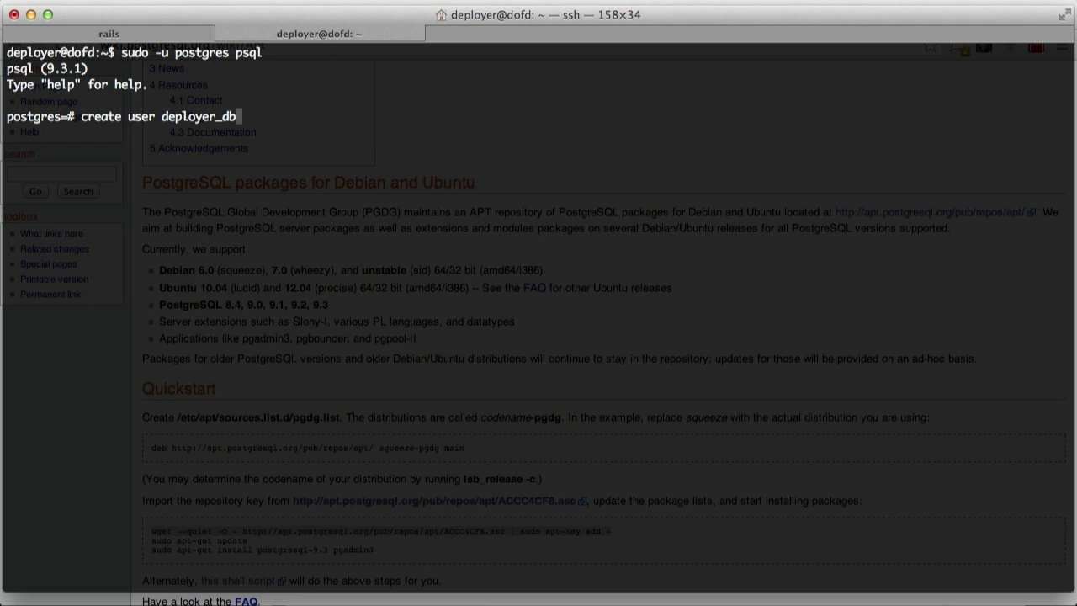
{"action": "key", "text": "BackSpace"}
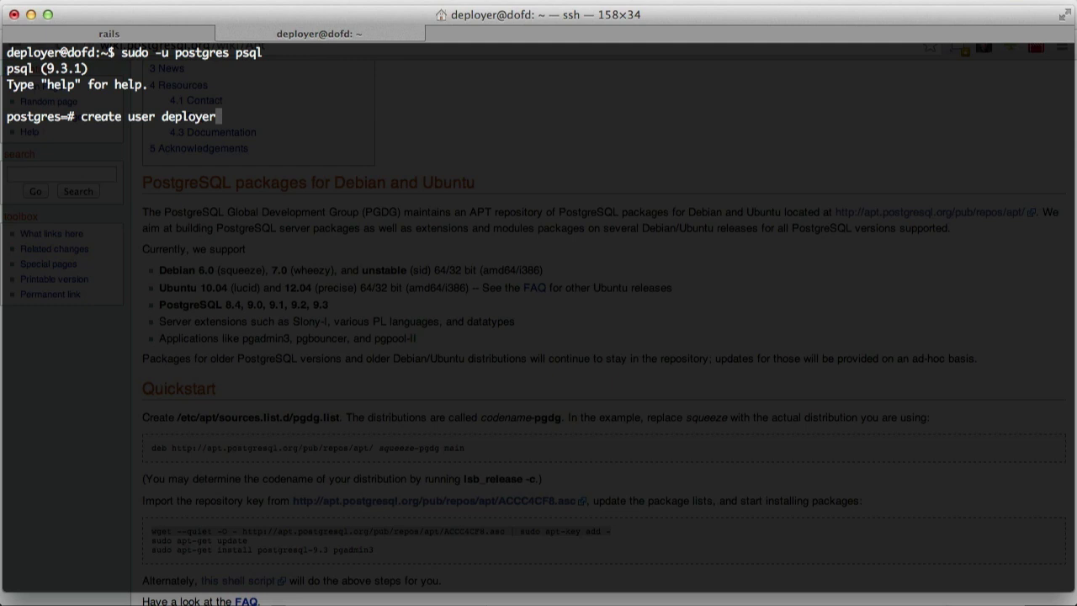
Step: Run create user deployer; and begin the alter user command
{"action": "type", "text": ";"}
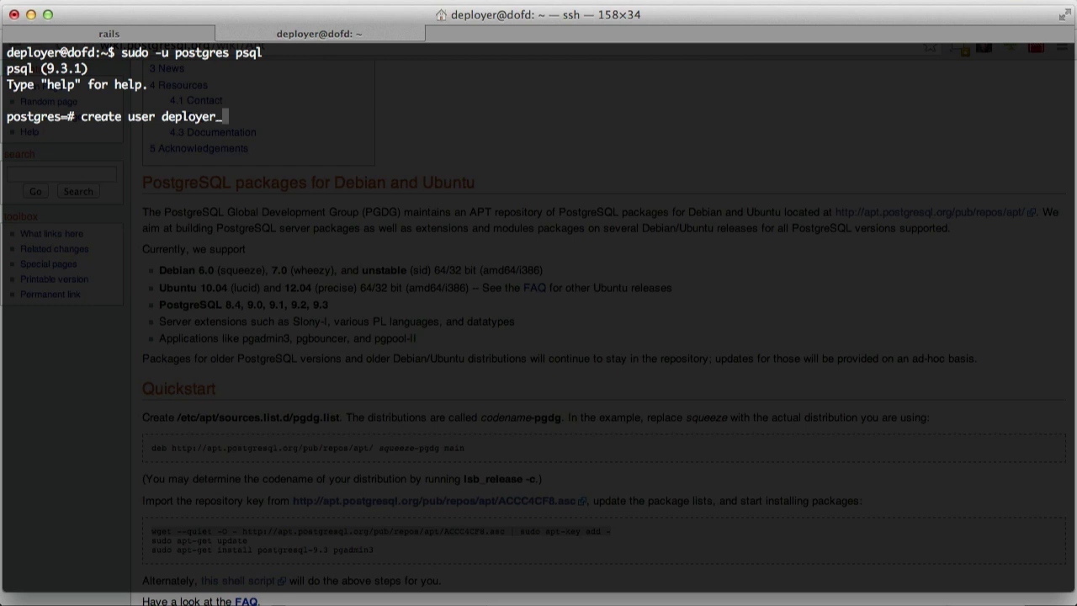
{"action": "type", "text": "21"}
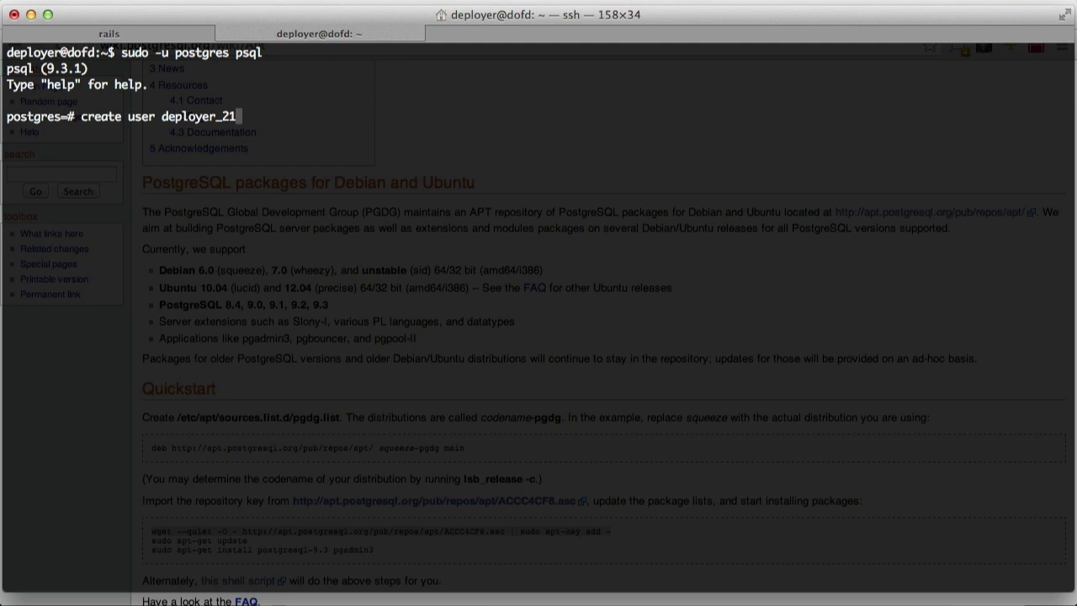
{"action": "type", "text": "48"}
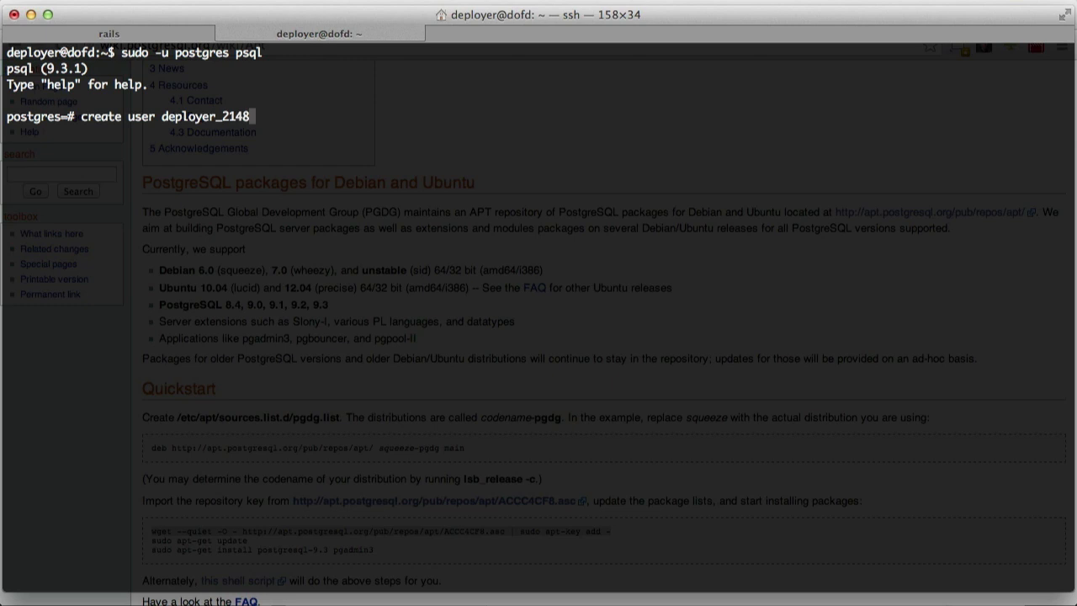
{"action": "key", "text": "BackSpace"}
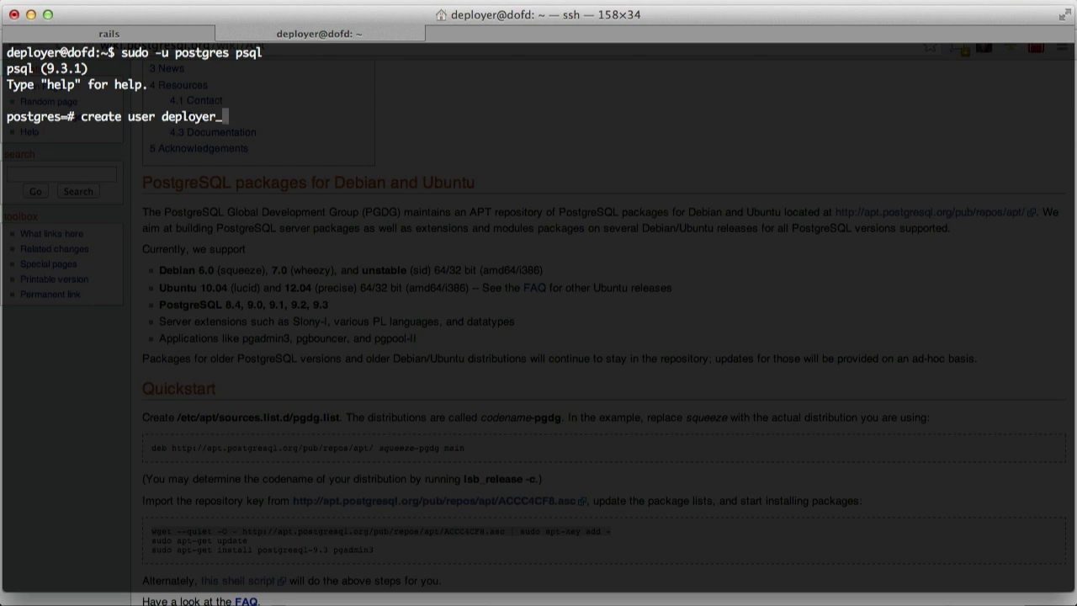
{"action": "type", "text": ";"}
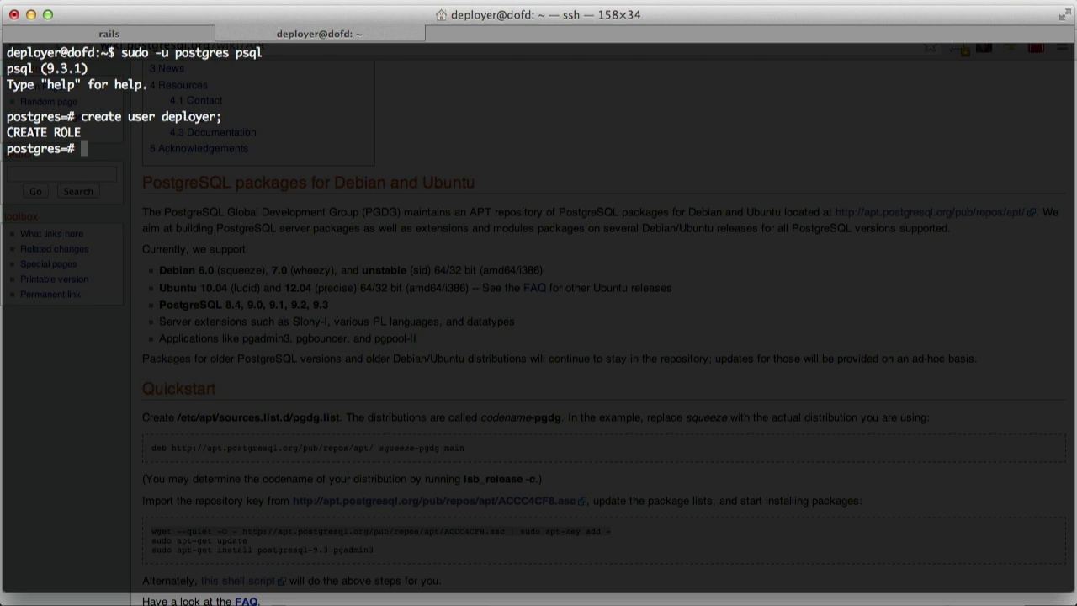
{"action": "type", "text": "alter user deployer with s"}
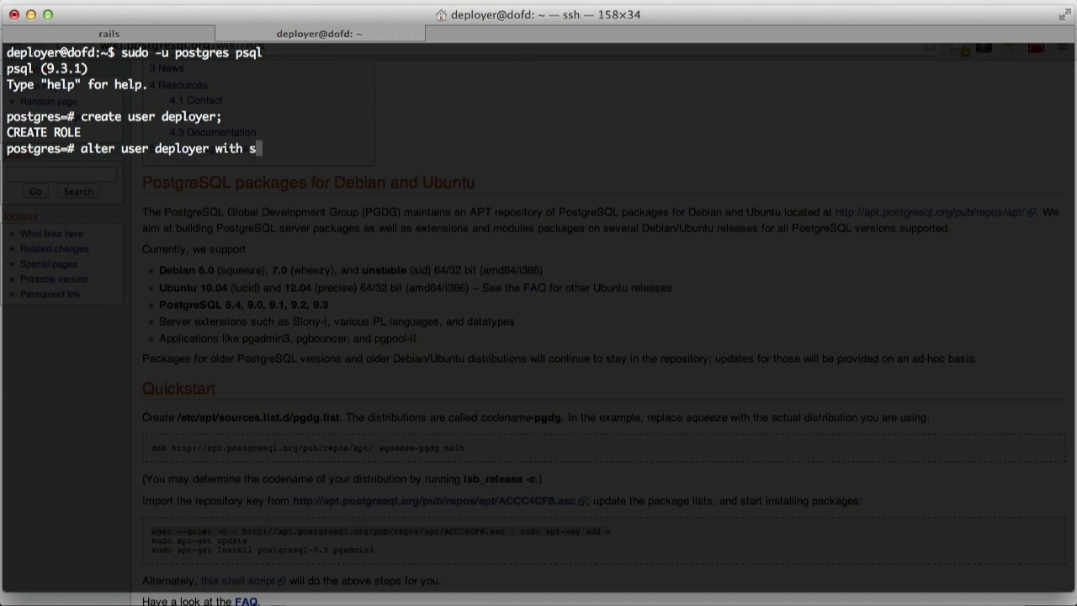
Step: Run alter user deployer with superuser; then discard an unfinished create database line
{"action": "type", "text": "uperuse;"}
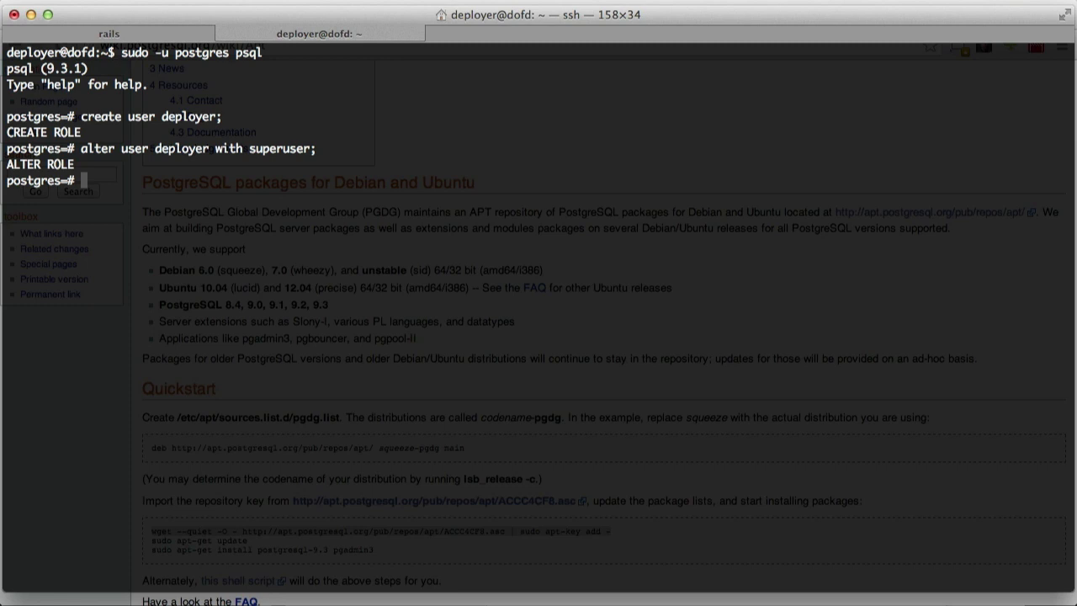
{"action": "type", "text": "create database shopper_production with"}
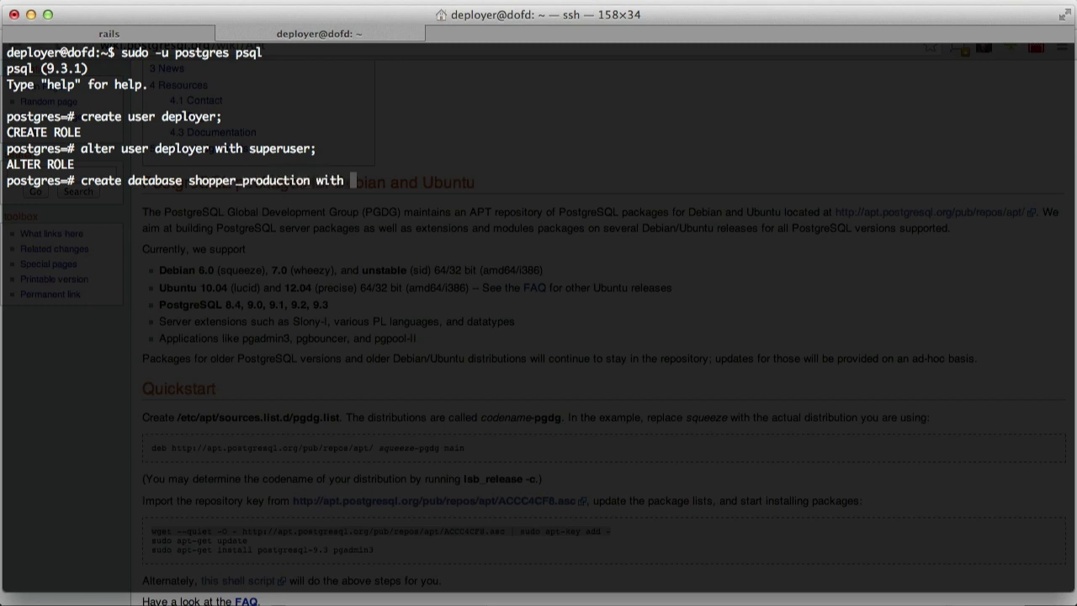
{"action": "type", "text": "owner depl"}
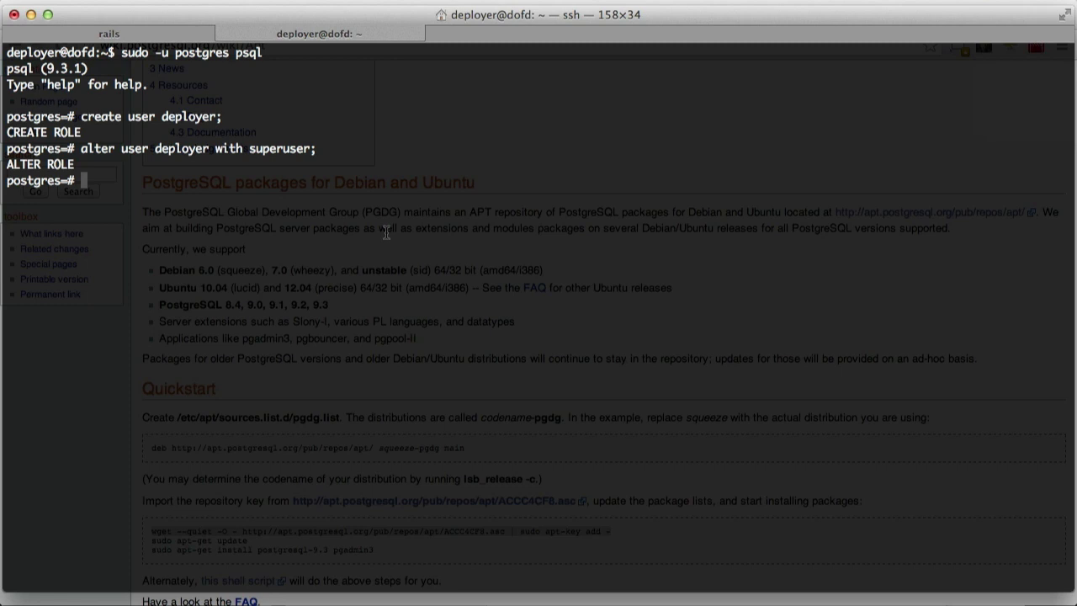
{"action": "type", "text": "alter user deployer wt"}
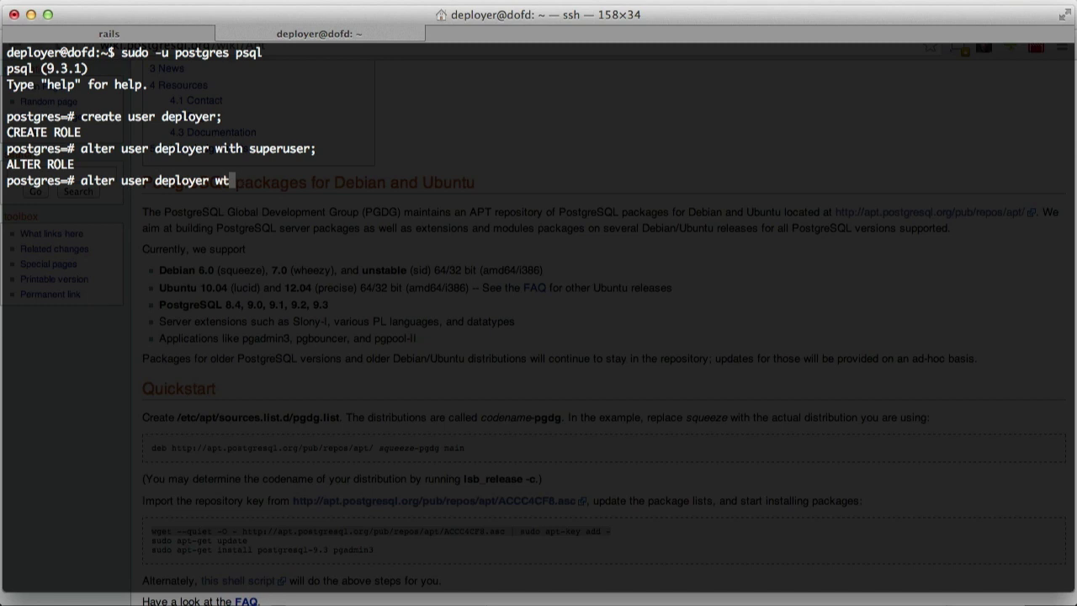
{"action": "type", "text": "with pass"}
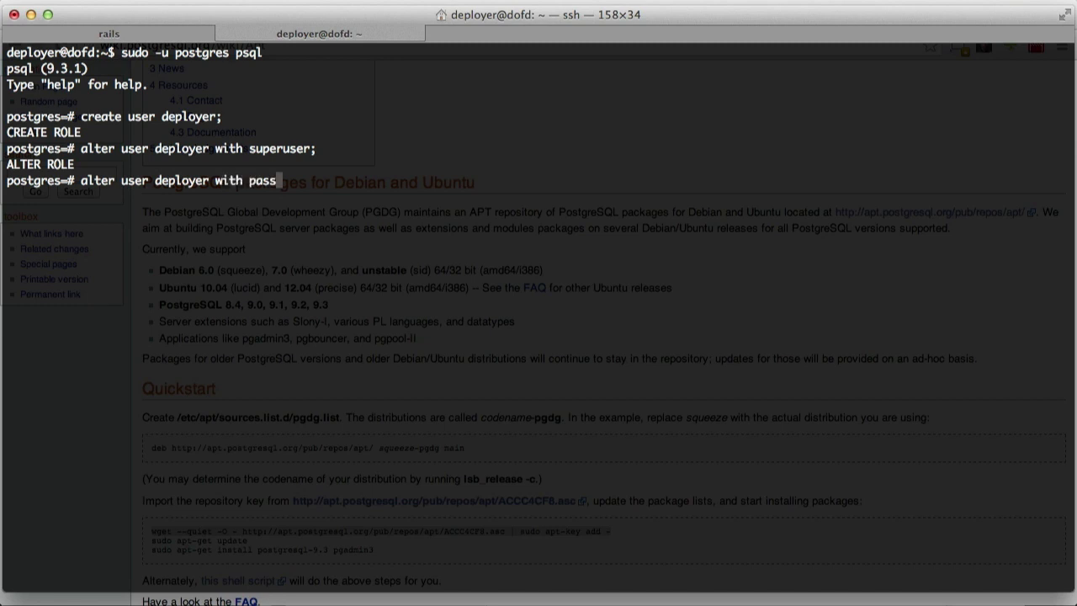
{"action": "type", "text": "word"}
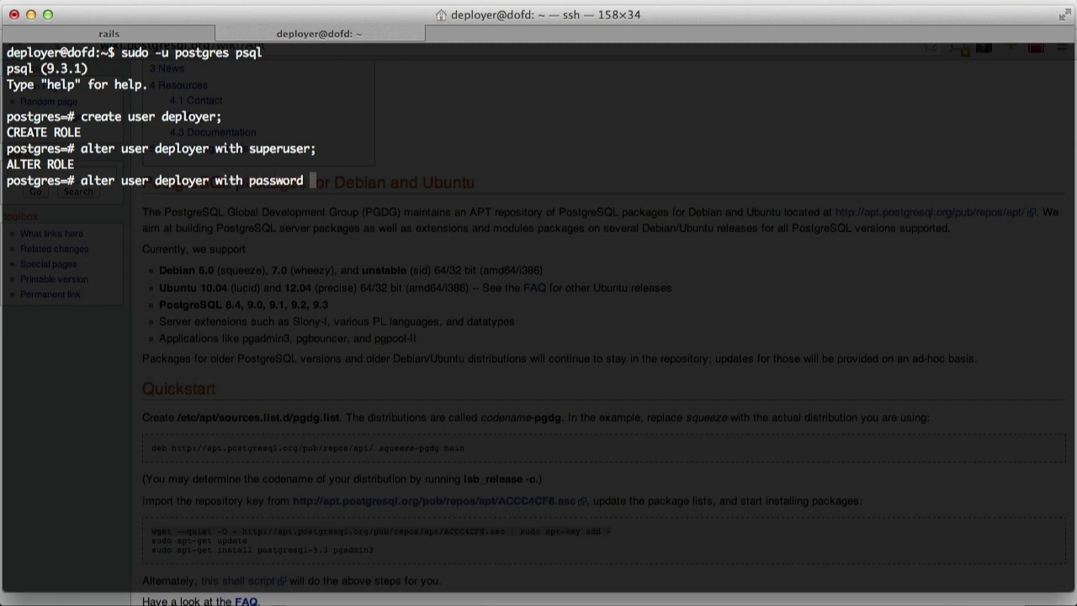
{"action": "type", "text": "'';"}
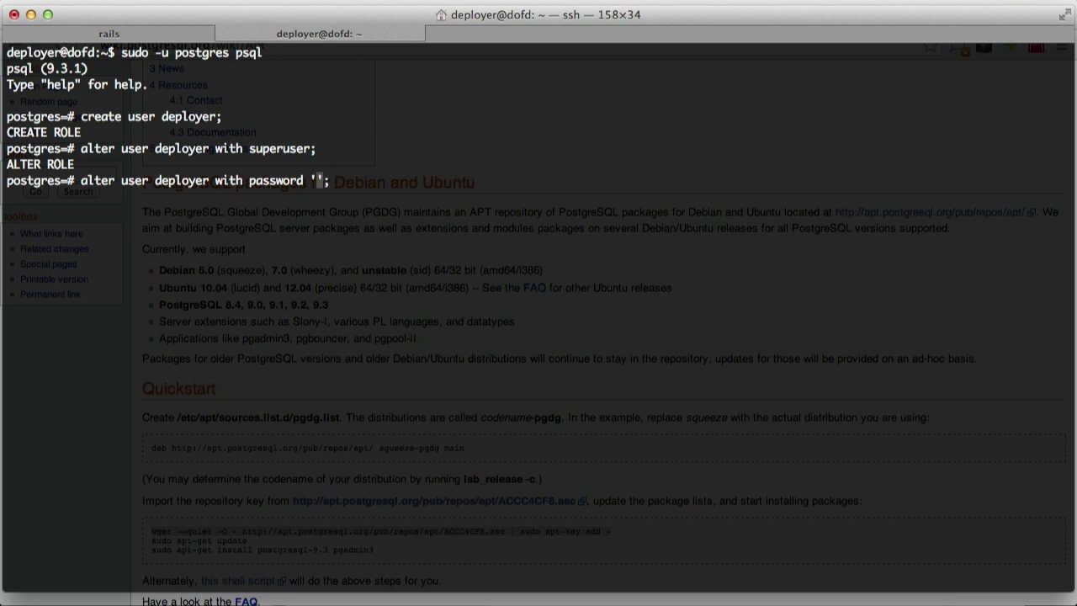
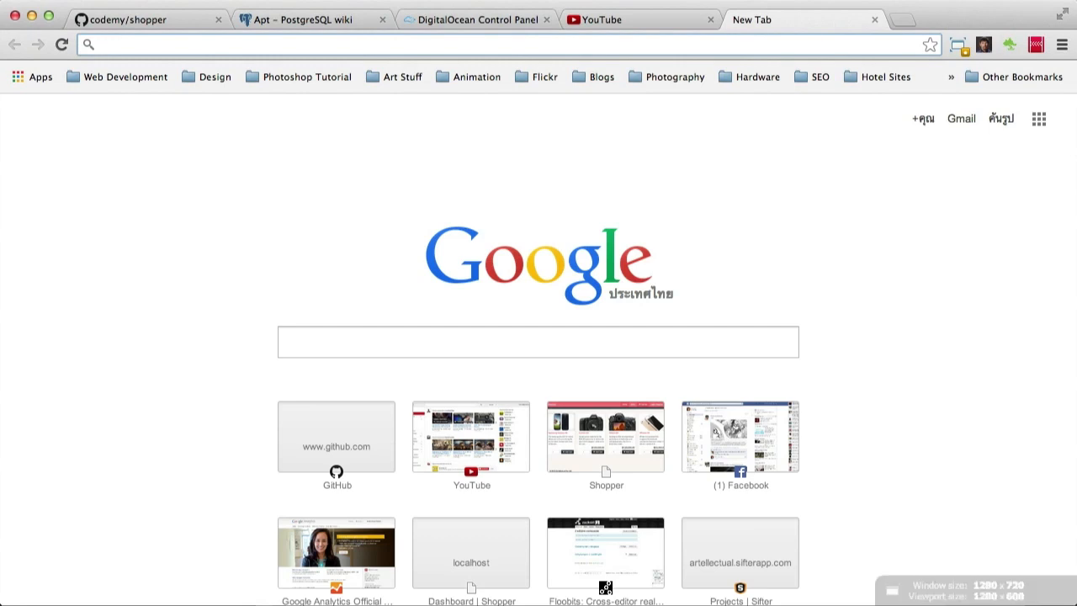
Step: Generate a 15-character password without punctuation on strongpasswordgenerator.com and select it
{"action": "type", "text": "strong password generator"}
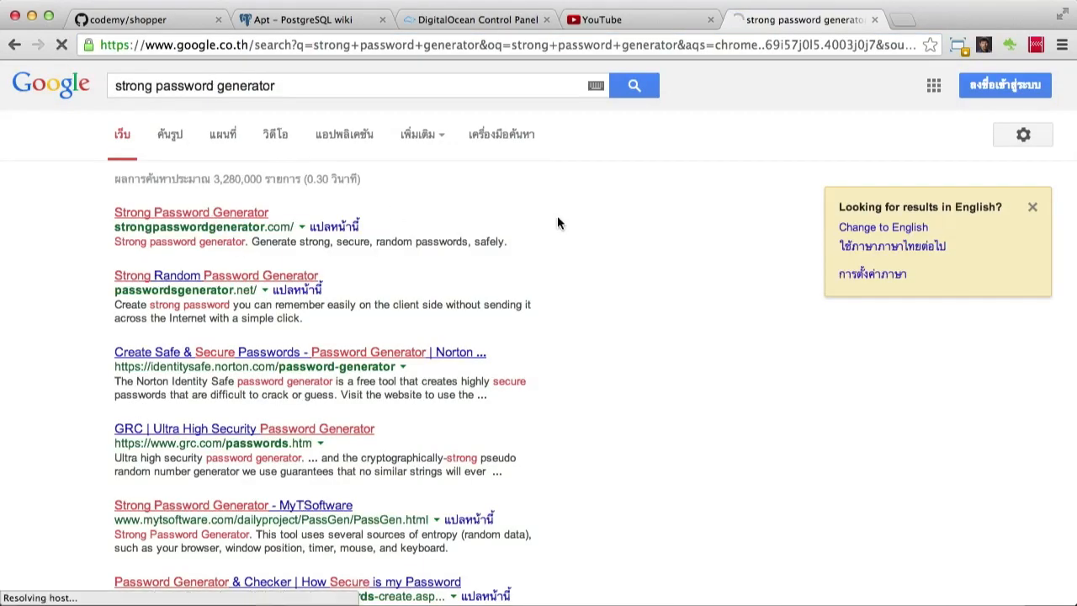
{"action": "left_click", "coordinate": [192, 212]}
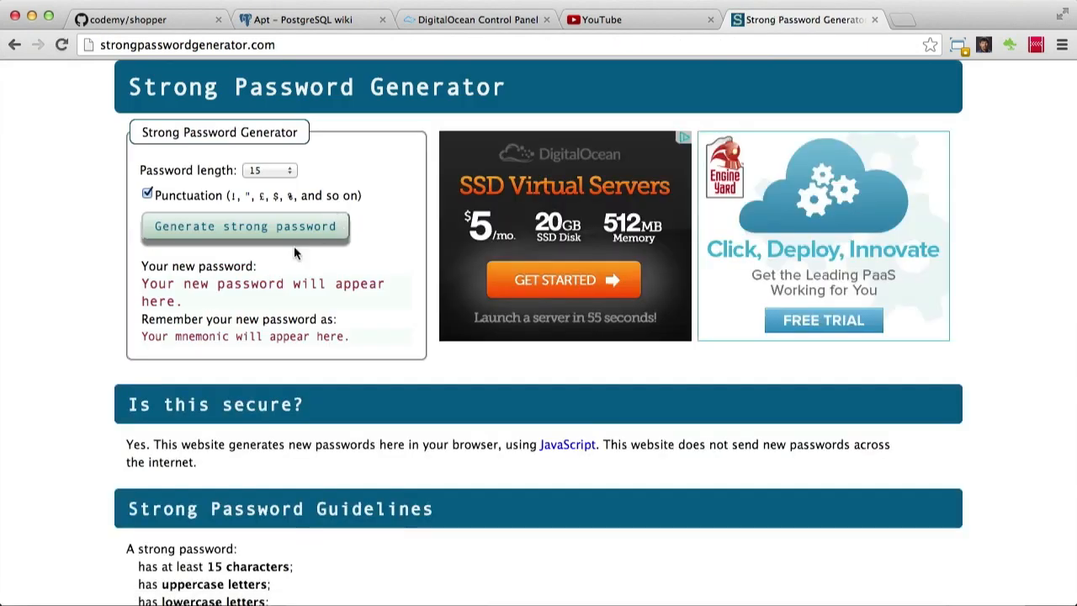
{"action": "left_click", "coordinate": [246, 225]}
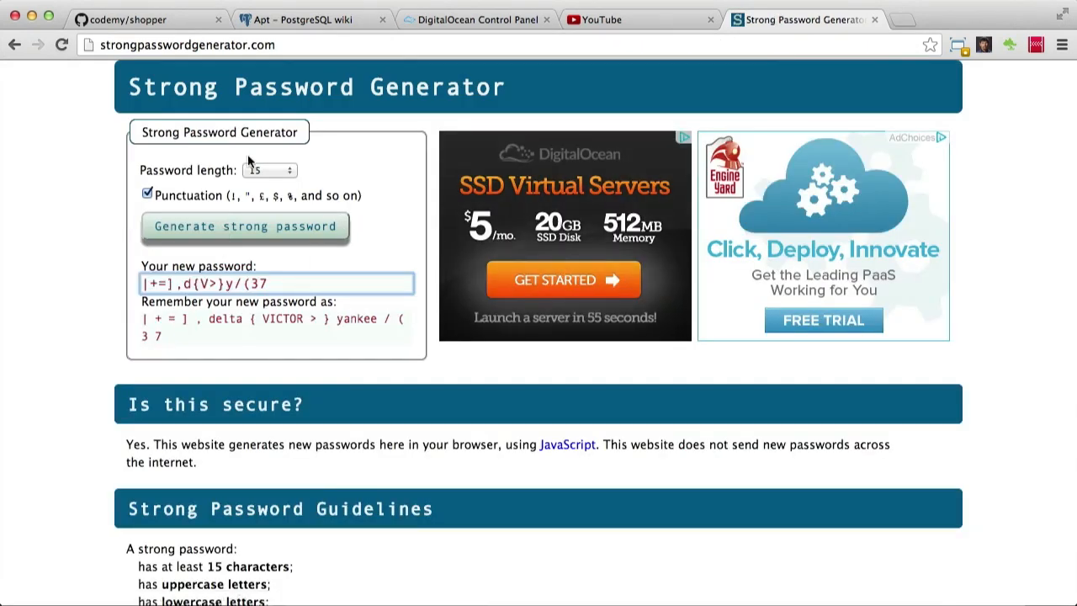
{"action": "left_click", "coordinate": [270, 170]}
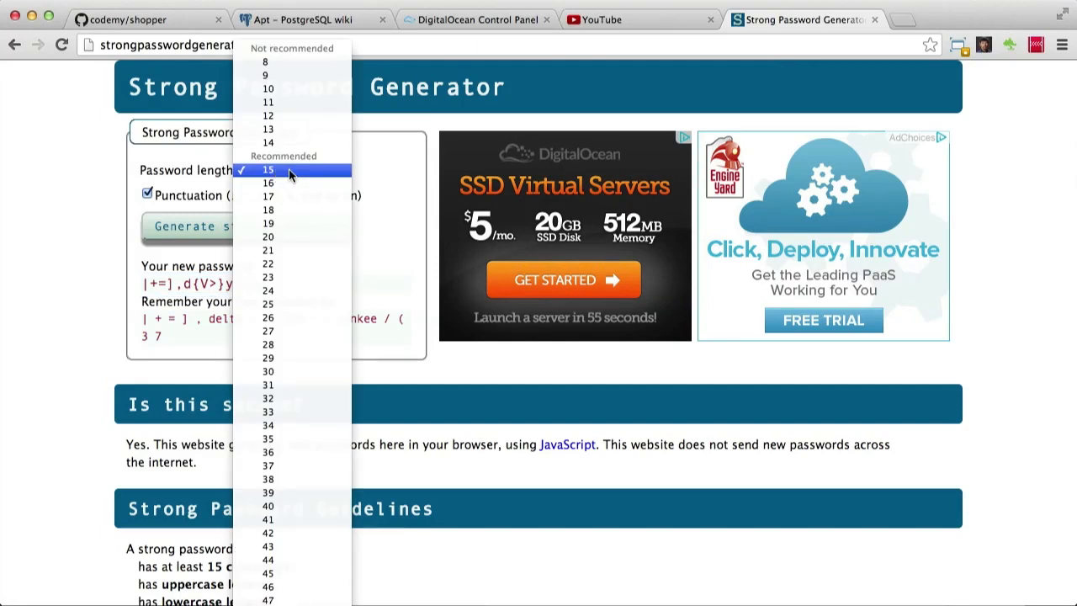
{"action": "left_click", "coordinate": [267, 168]}
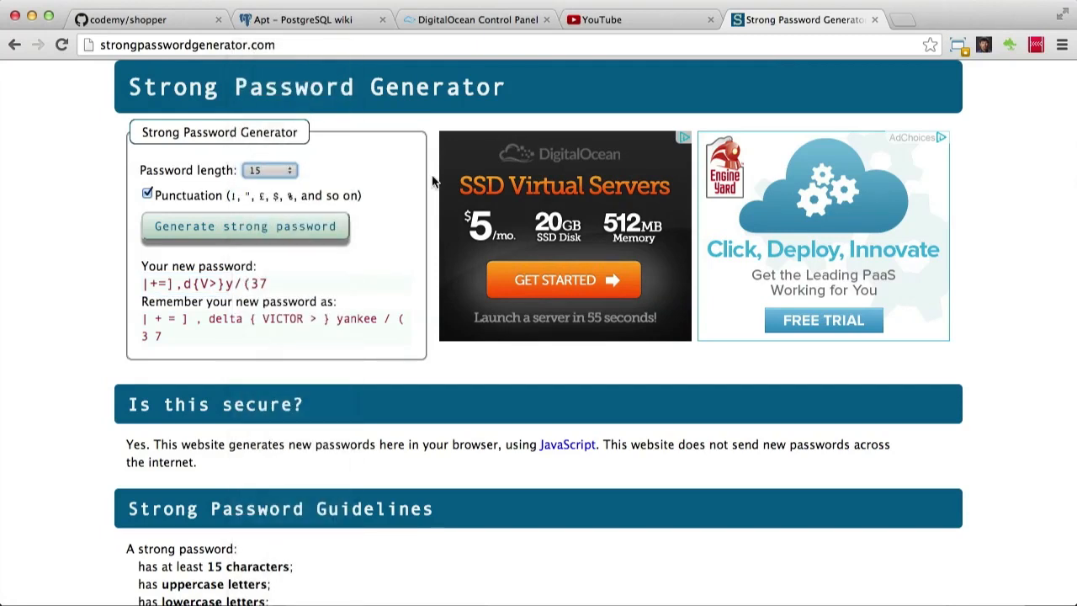
{"action": "left_click", "coordinate": [246, 225]}
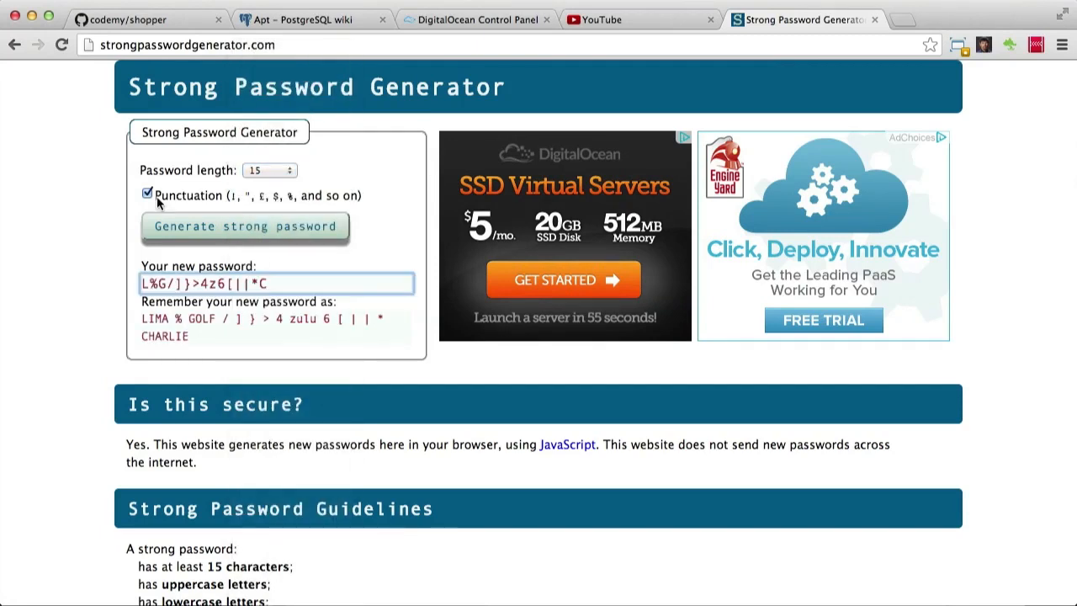
{"action": "left_click", "coordinate": [148, 192]}
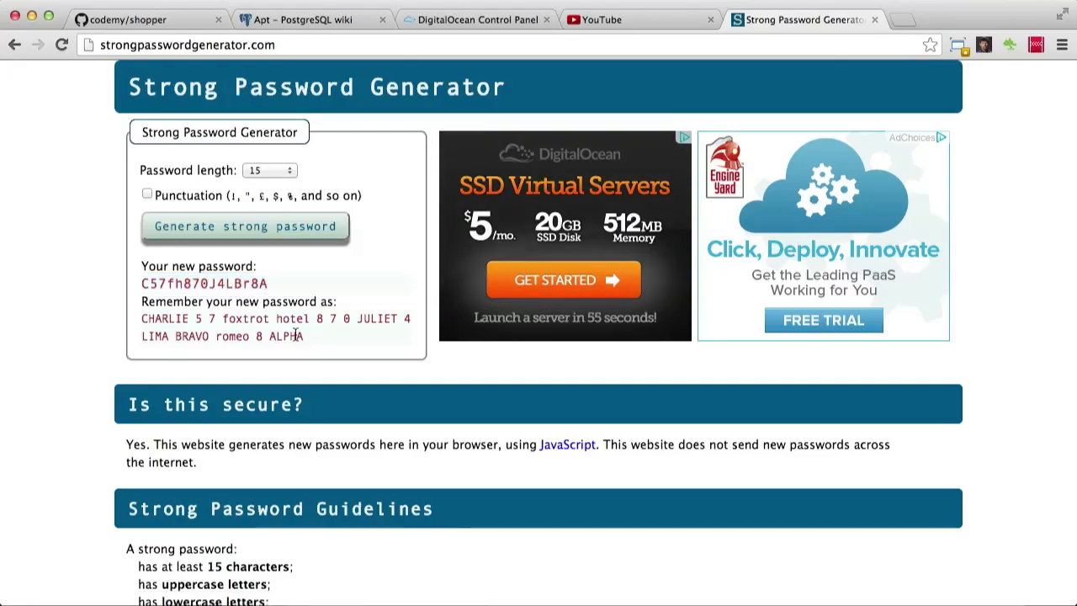
{"action": "left_click_drag", "start_coordinate": [142, 318], "coordinate": [300, 337]}
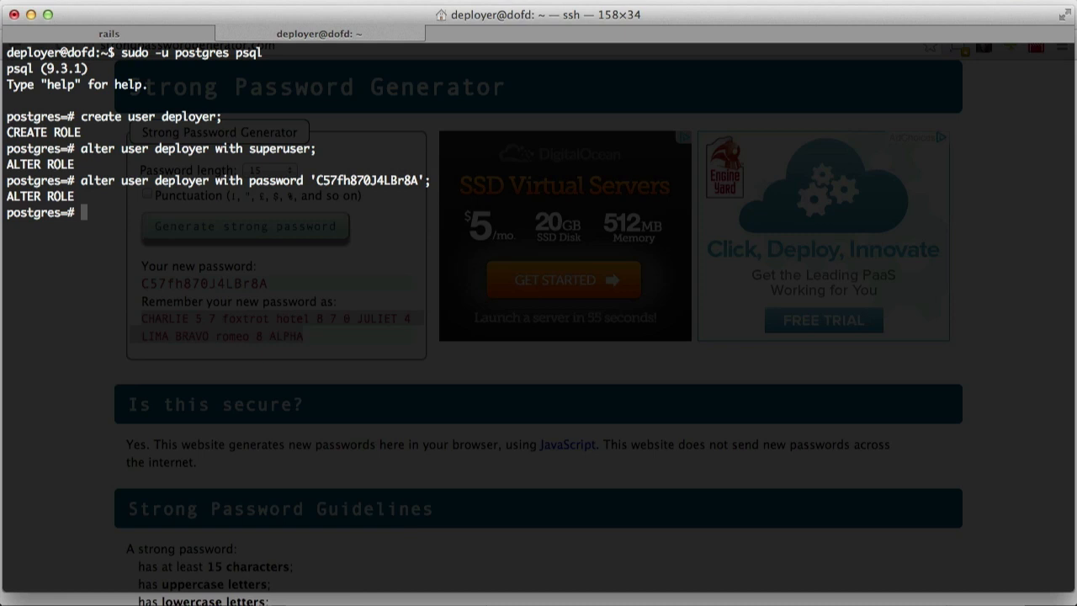
Step: Write 'create database shopper_production with owner deployer' at the postgres# prompt
{"action": "type", "text": "create databas"}
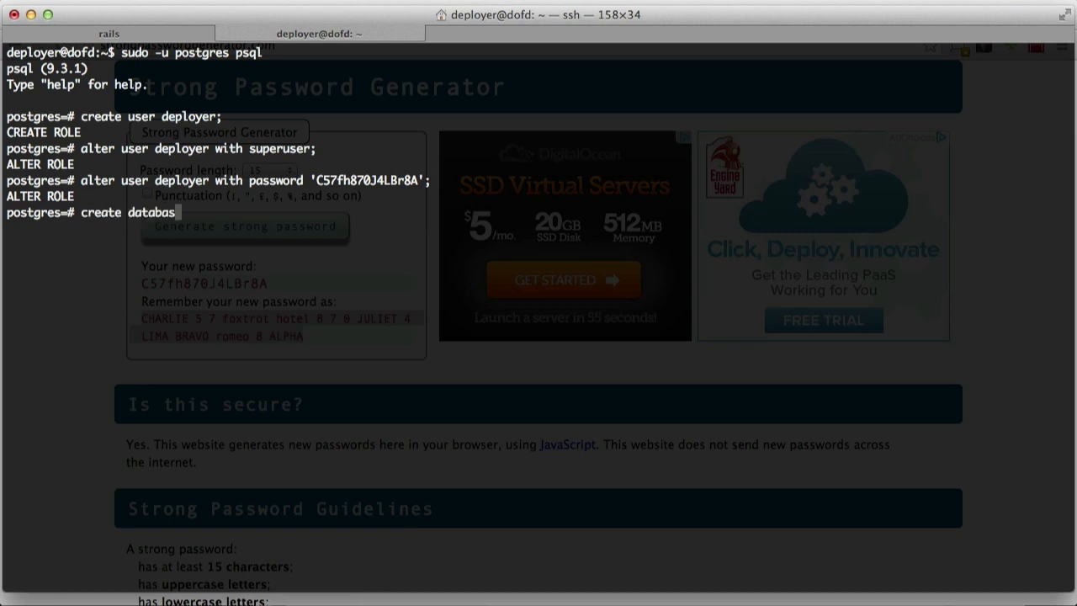
{"action": "type", "text": "e"}
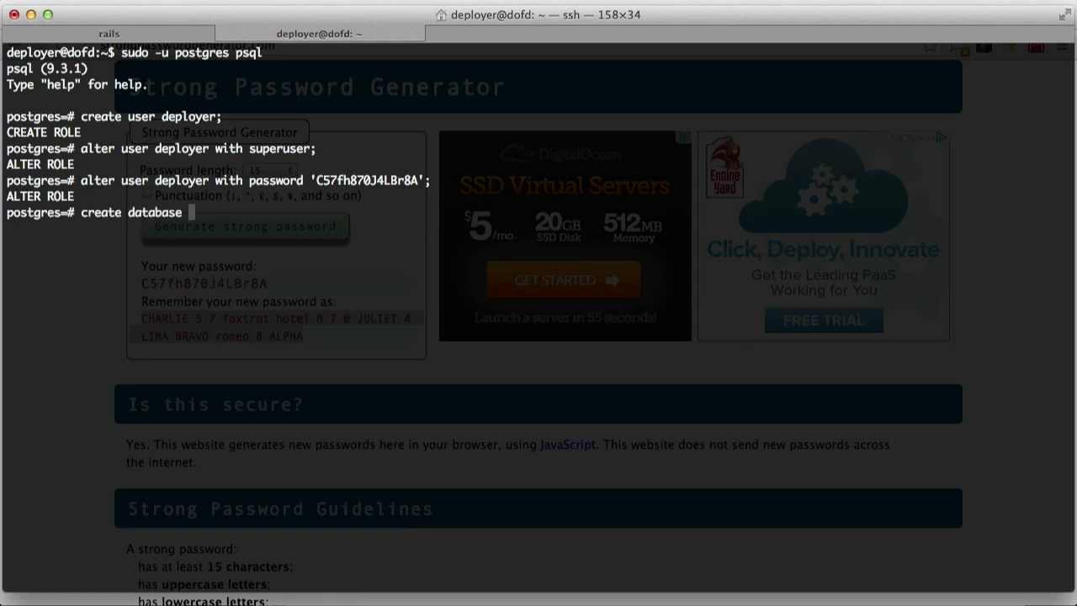
{"action": "type", "text": "shopper_r"}
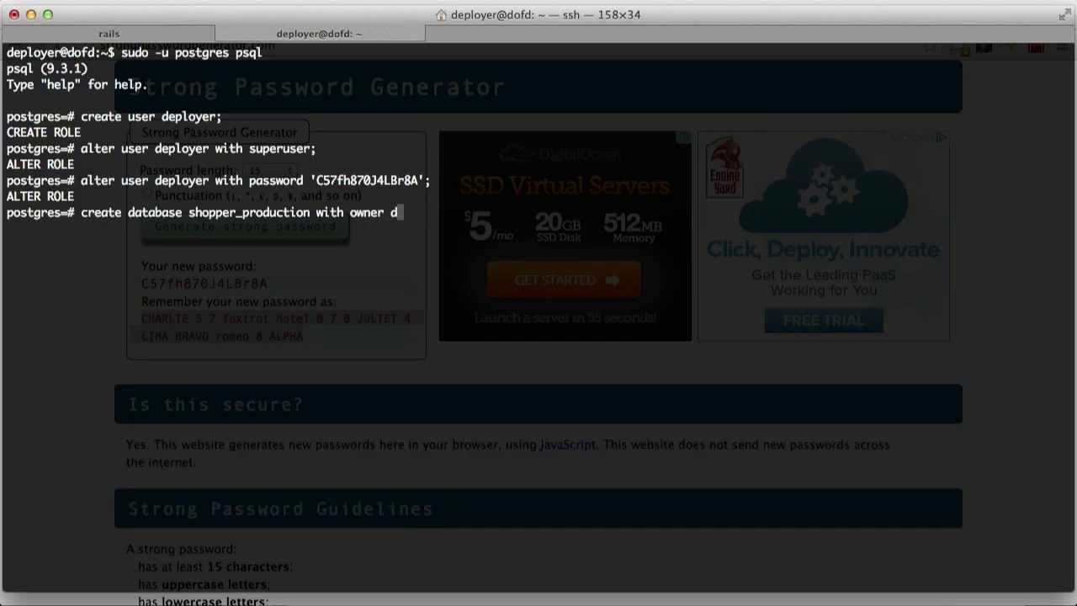
{"action": "type", "text": "eployer"}
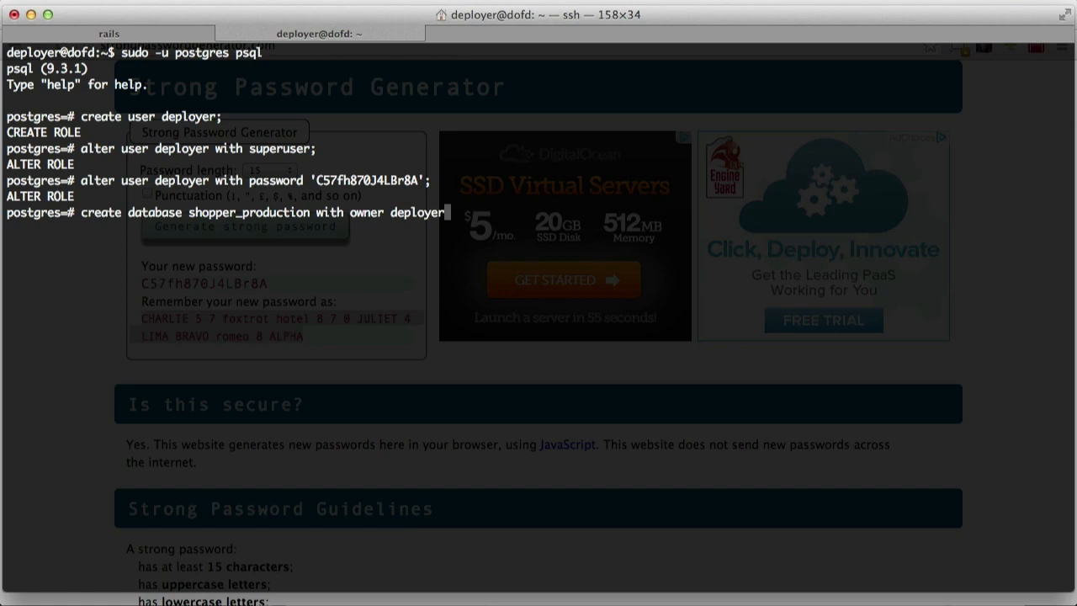
{"action": "key", "text": "Return"}
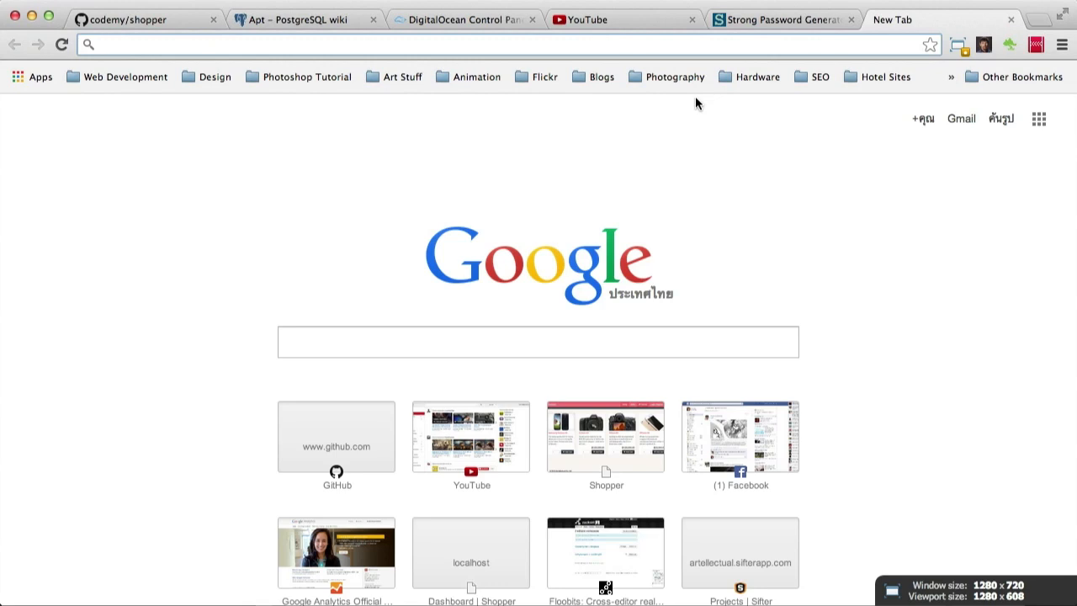
Step: Search 'postgres documentation' and reach postgresql.org/docs
{"action": "type", "text": "p"}
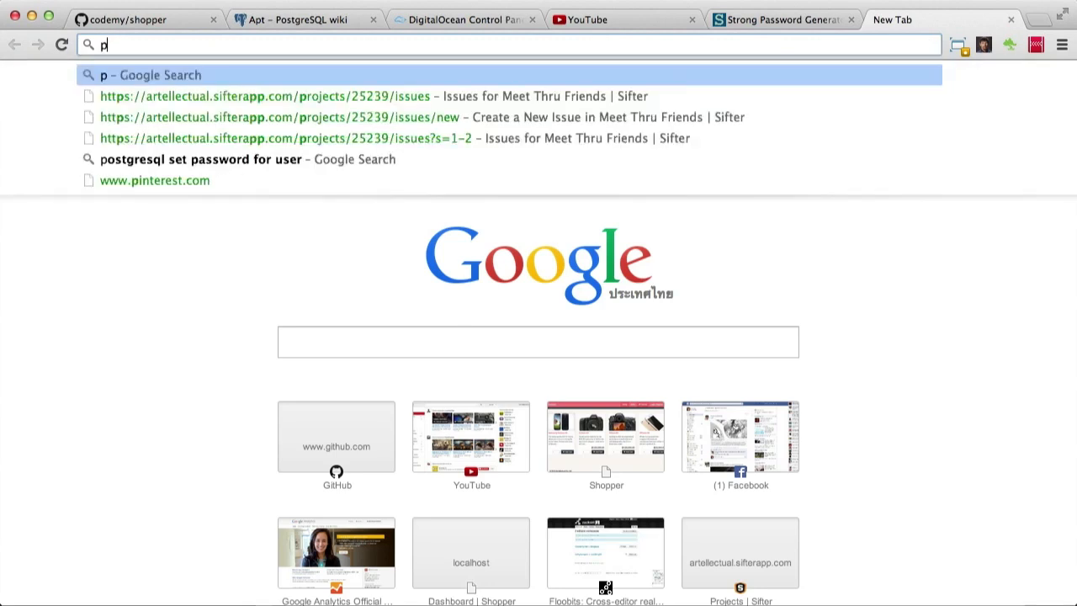
{"action": "type", "text": "ostgres docum"}
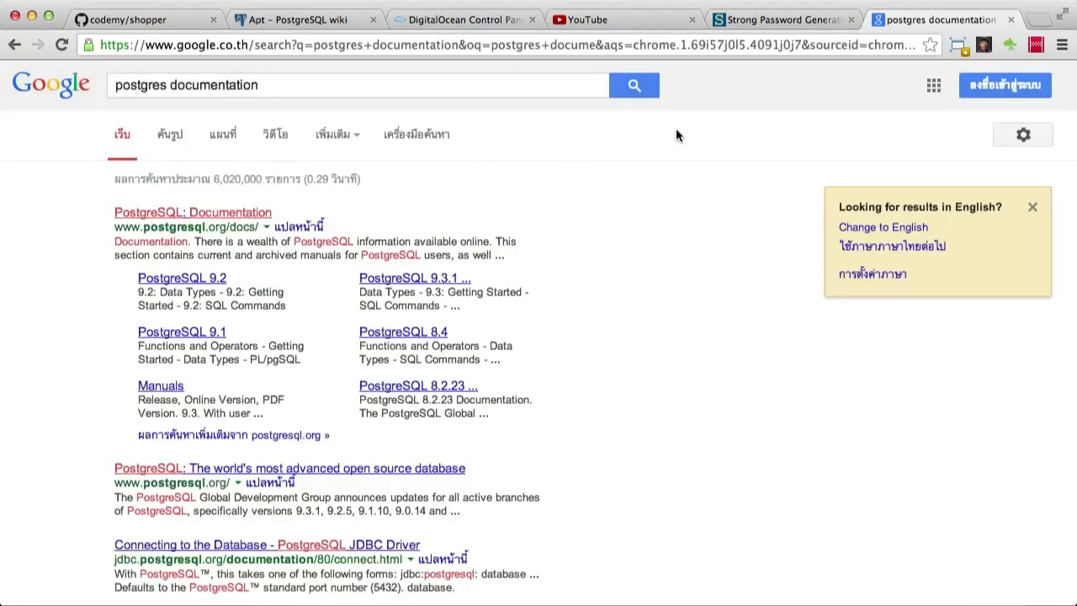
{"action": "left_click", "coordinate": [192, 212]}
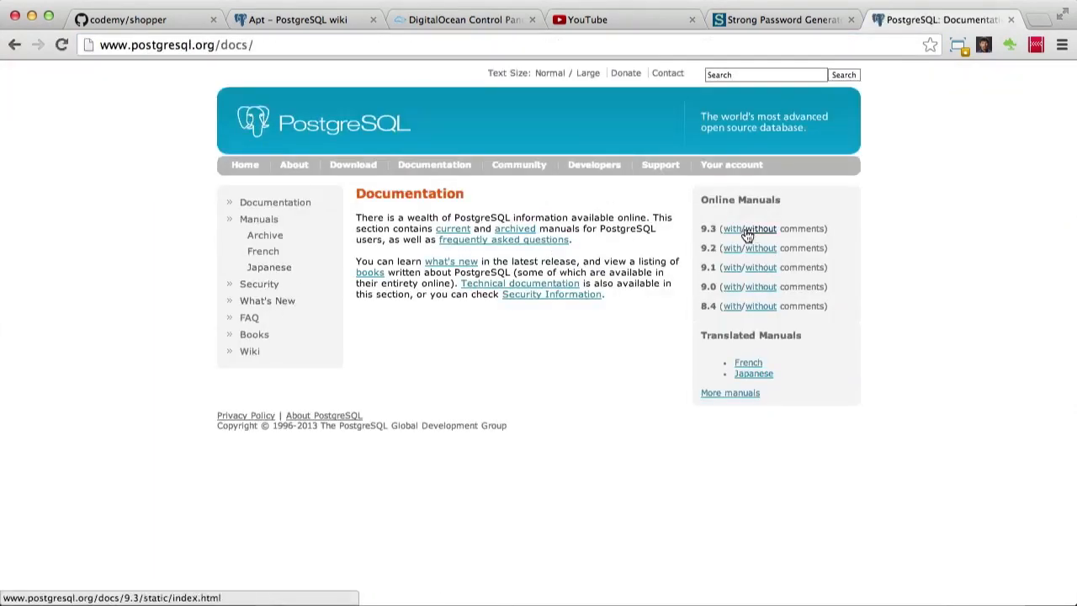
Step: Bring up the PostgreSQL 9.3 manual without comments and scan its index
{"action": "left_click", "coordinate": [759, 228]}
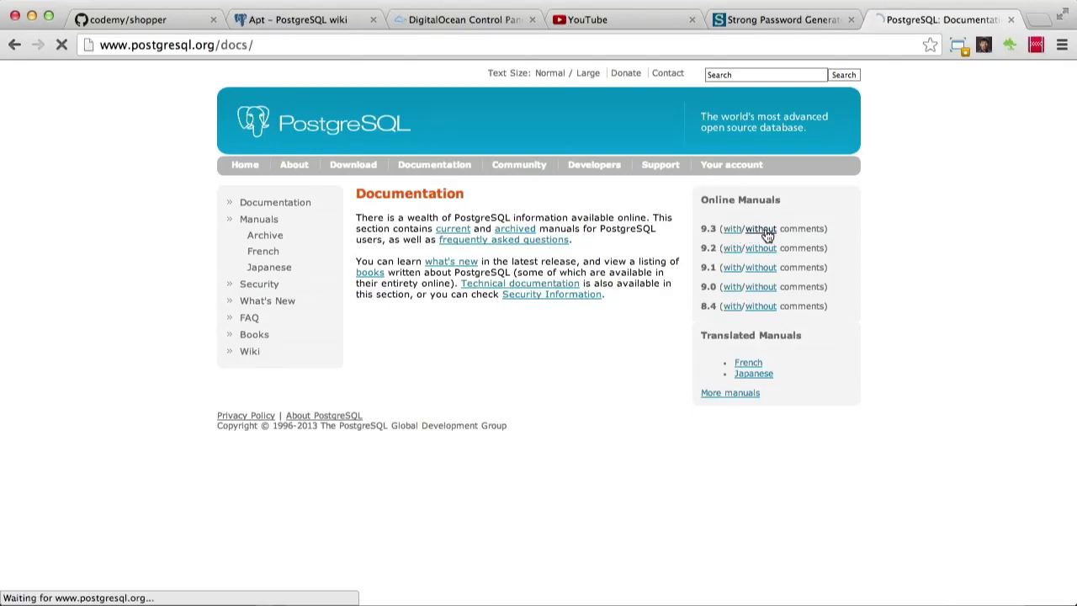
{"action": "left_click", "coordinate": [759, 229]}
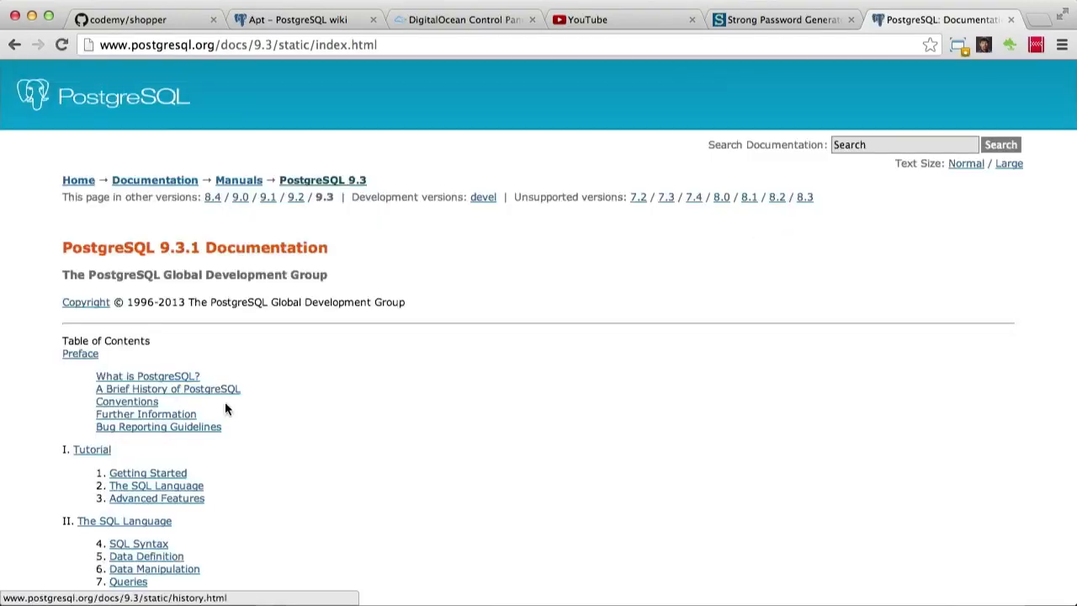
{"action": "scroll", "scroll_direction": "down", "scroll_amount": 3}
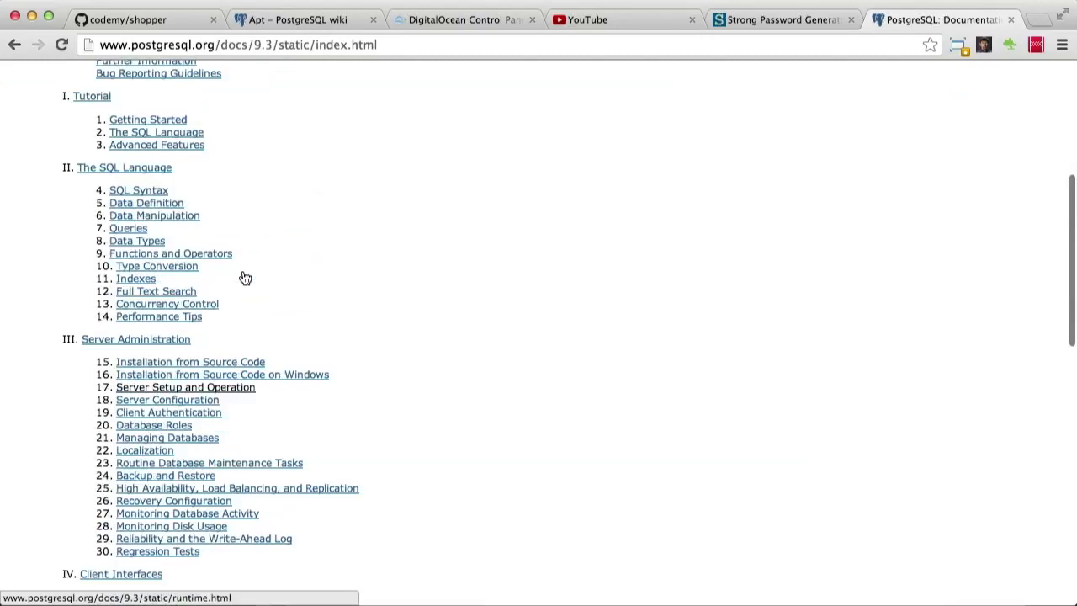
{"action": "scroll", "scroll_direction": "up", "scroll_amount": 3}
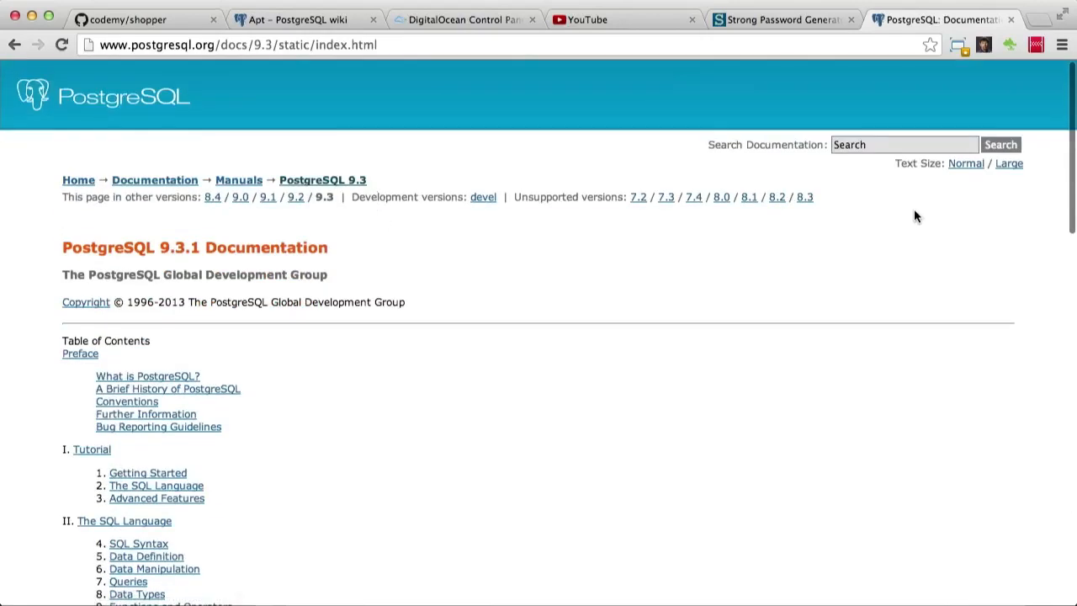
{"action": "mouse_move", "coordinate": [262, 372]}
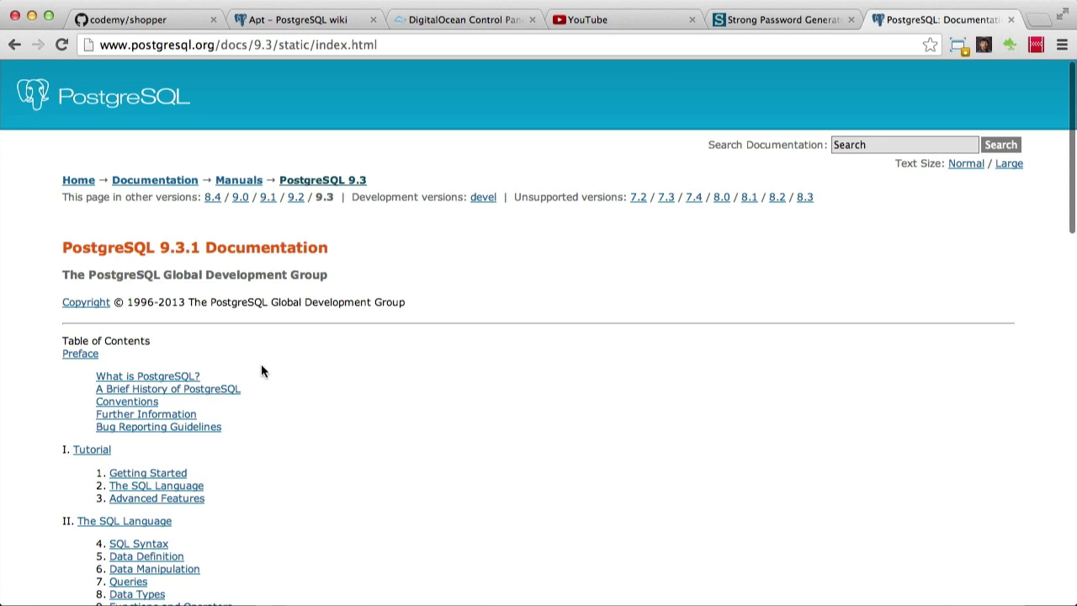
{"action": "mouse_move", "coordinate": [454, 40]}
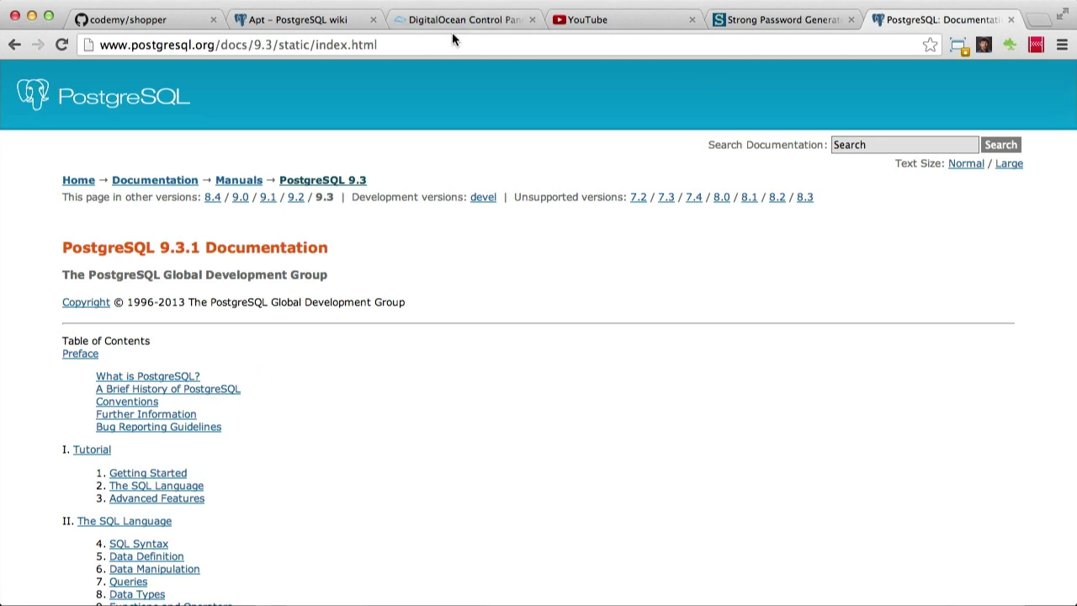
{"action": "left_click", "coordinate": [303, 19]}
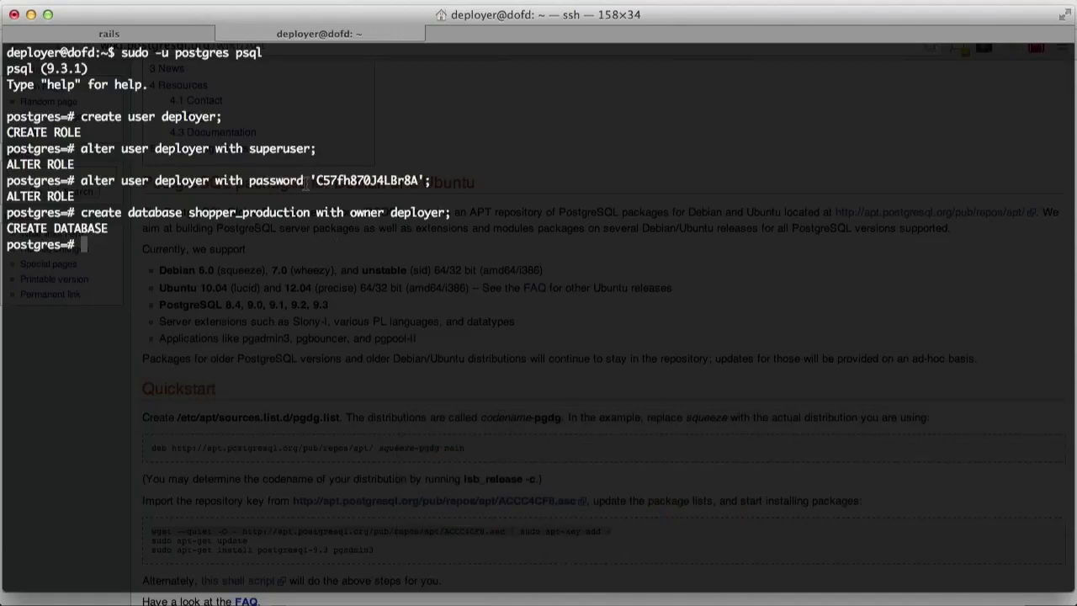
Step: Quit psql, connect with 'psql shopper_production' as deployer after plain psql fails, then quit
{"action": "type", "text": "\\q"}
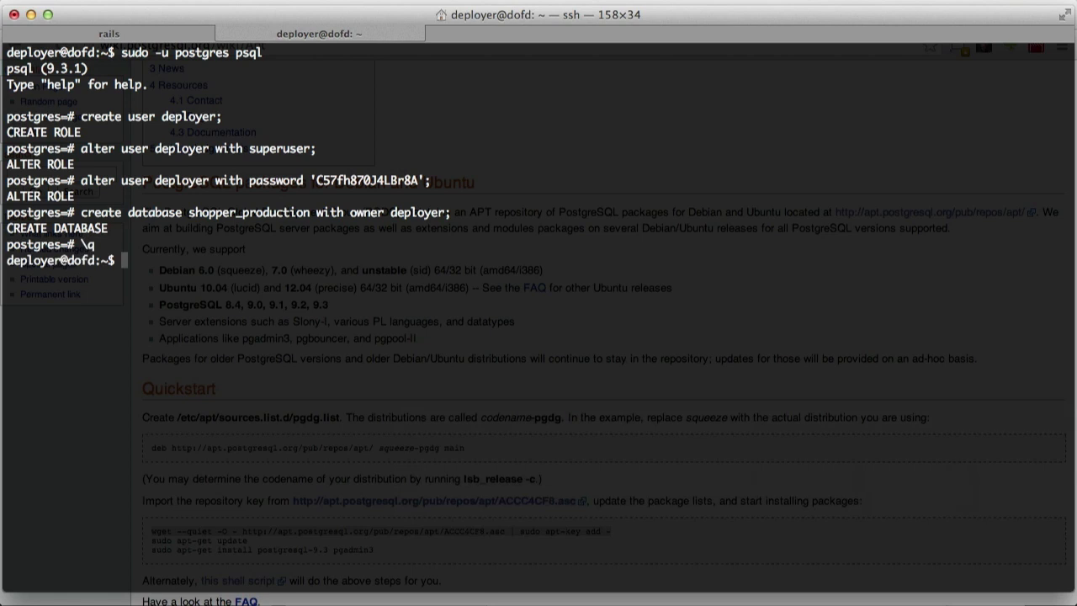
{"action": "type", "text": "psql"}
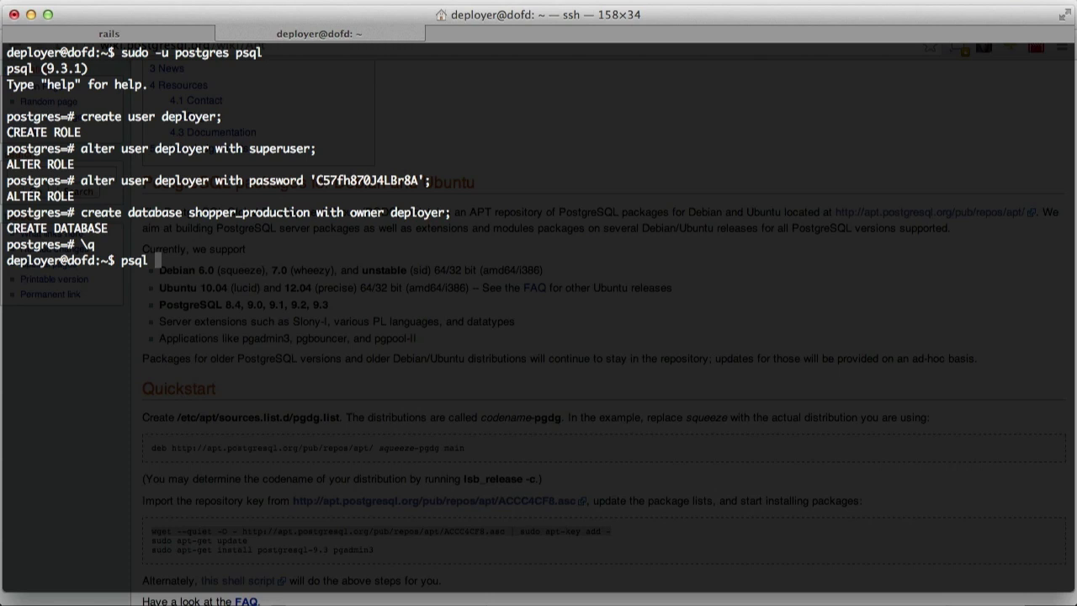
{"action": "key", "text": "Return"}
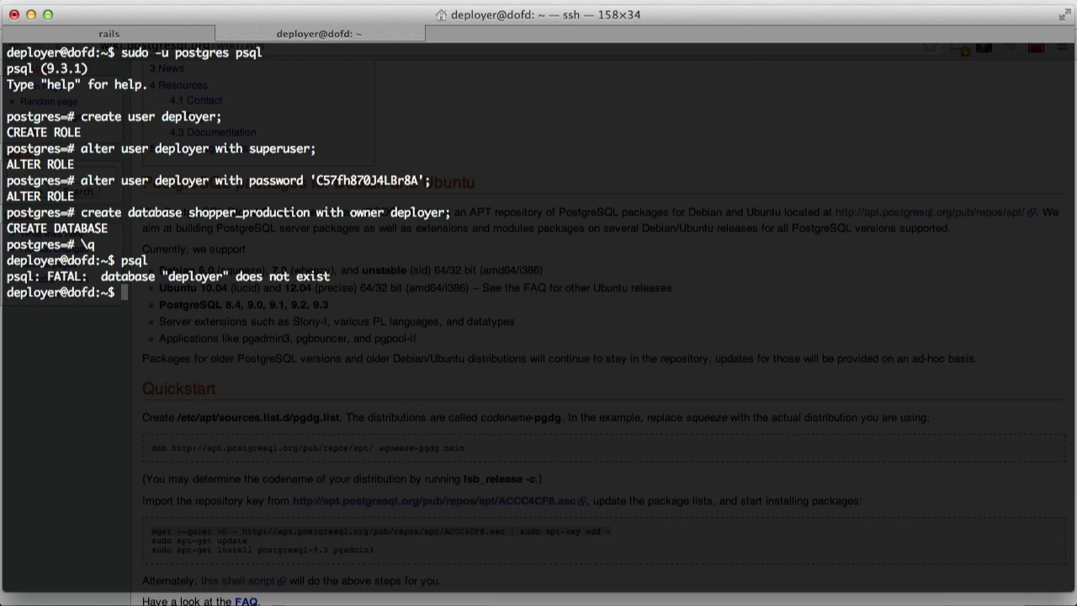
{"action": "type", "text": "psql shopper_production"}
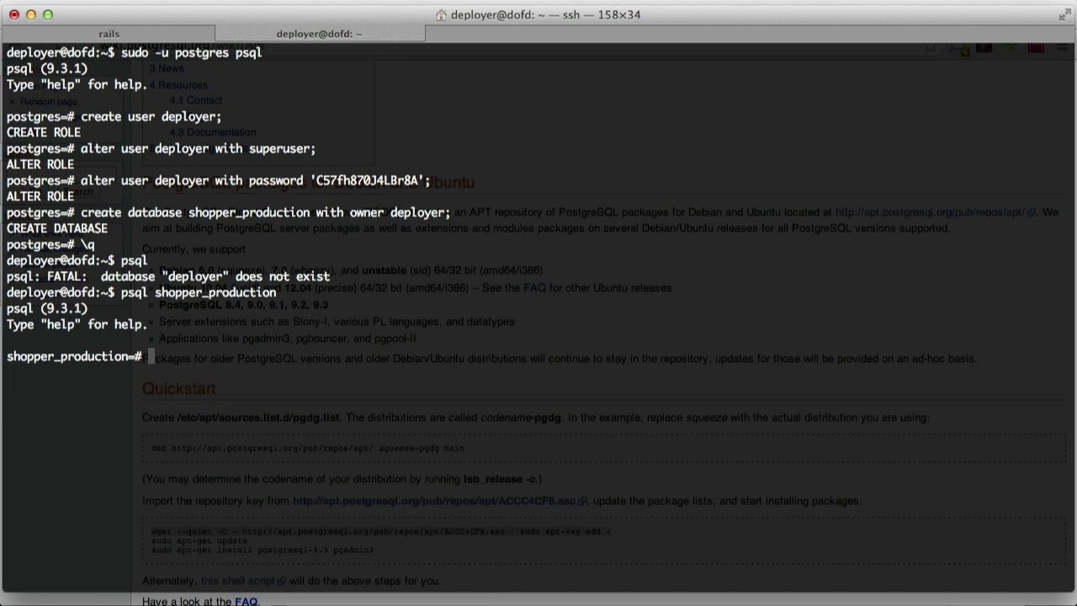
{"action": "type", "text": "\\q"}
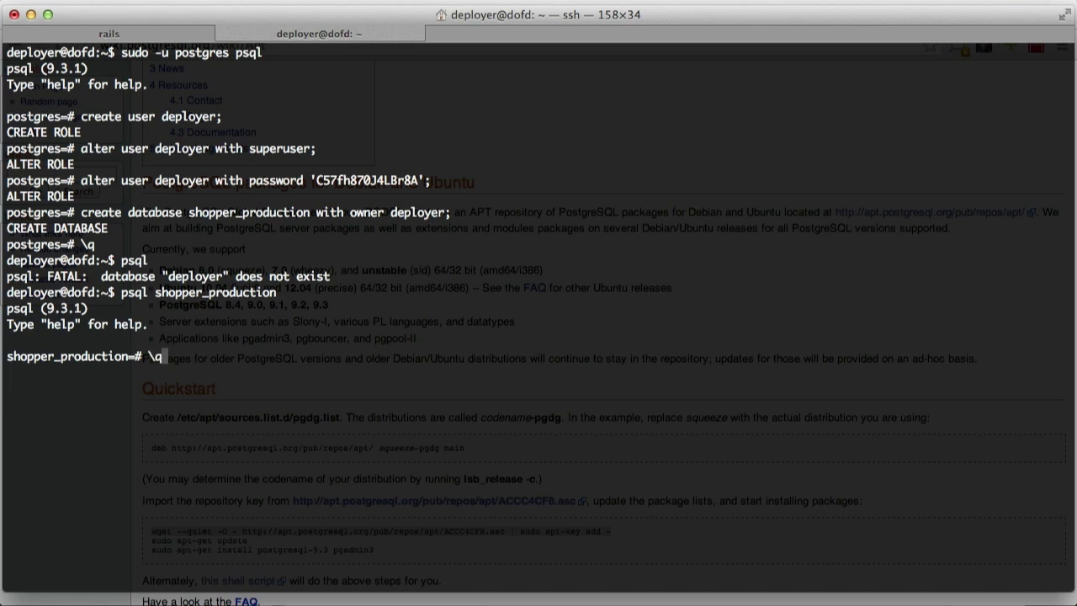